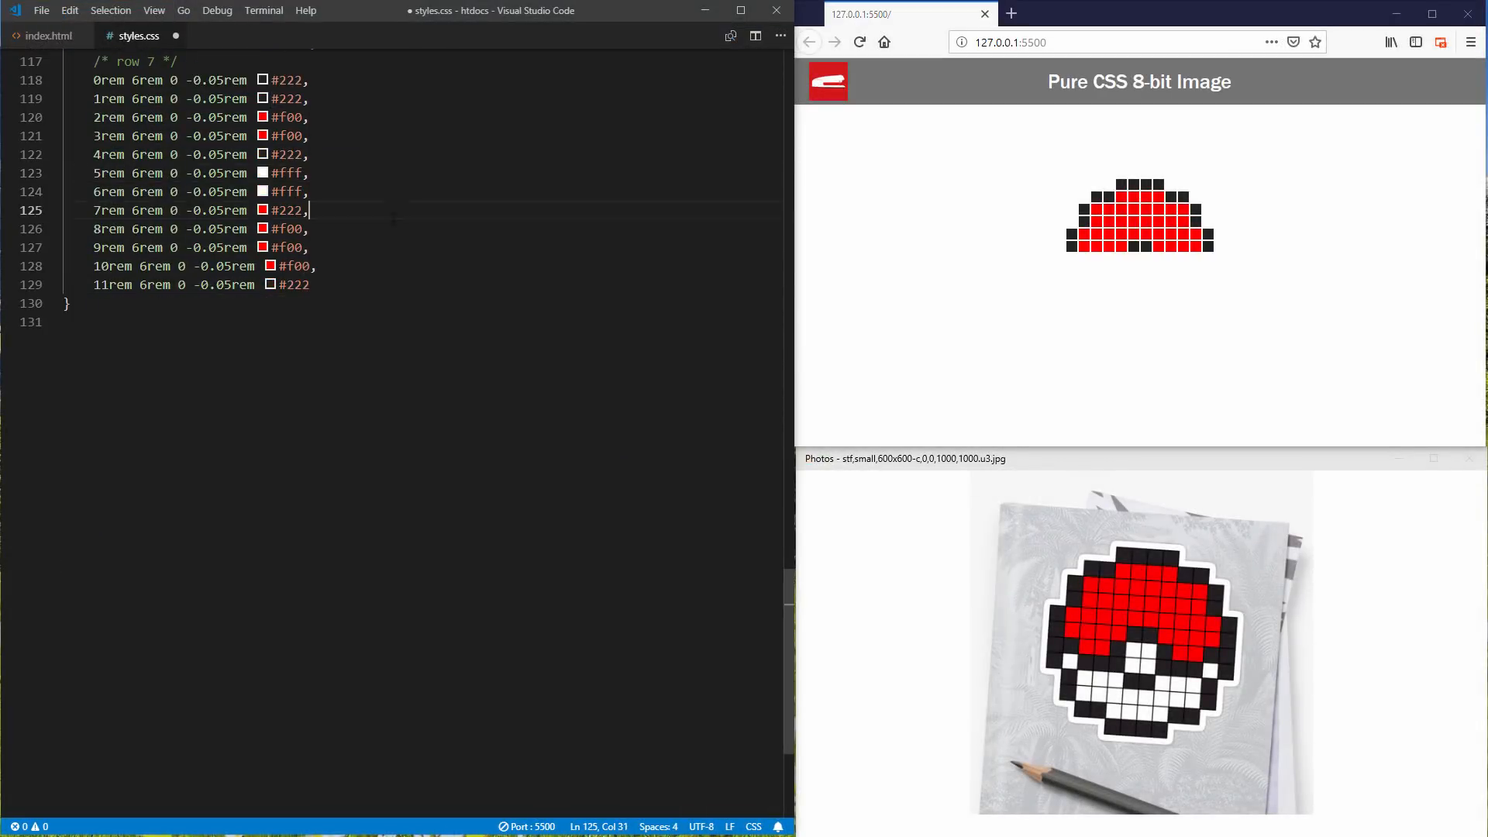
Step: Add <div class="pixel"></div> inside the pokeball div, then show styles.css
{"action": "scroll", "scroll_direction": "down", "scroll_amount": 3}
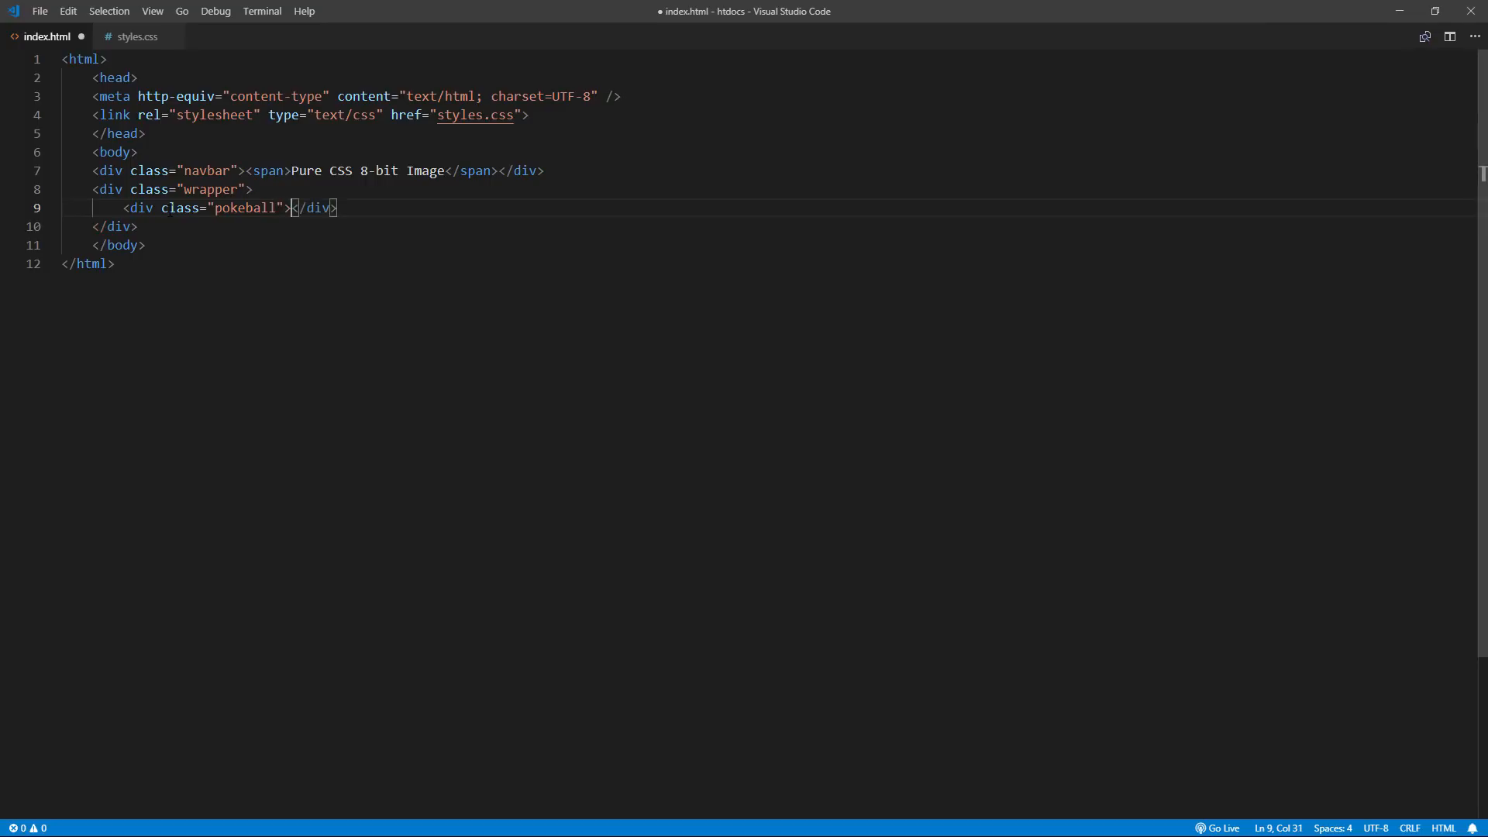
{"action": "type", "text": "<div cl;"}
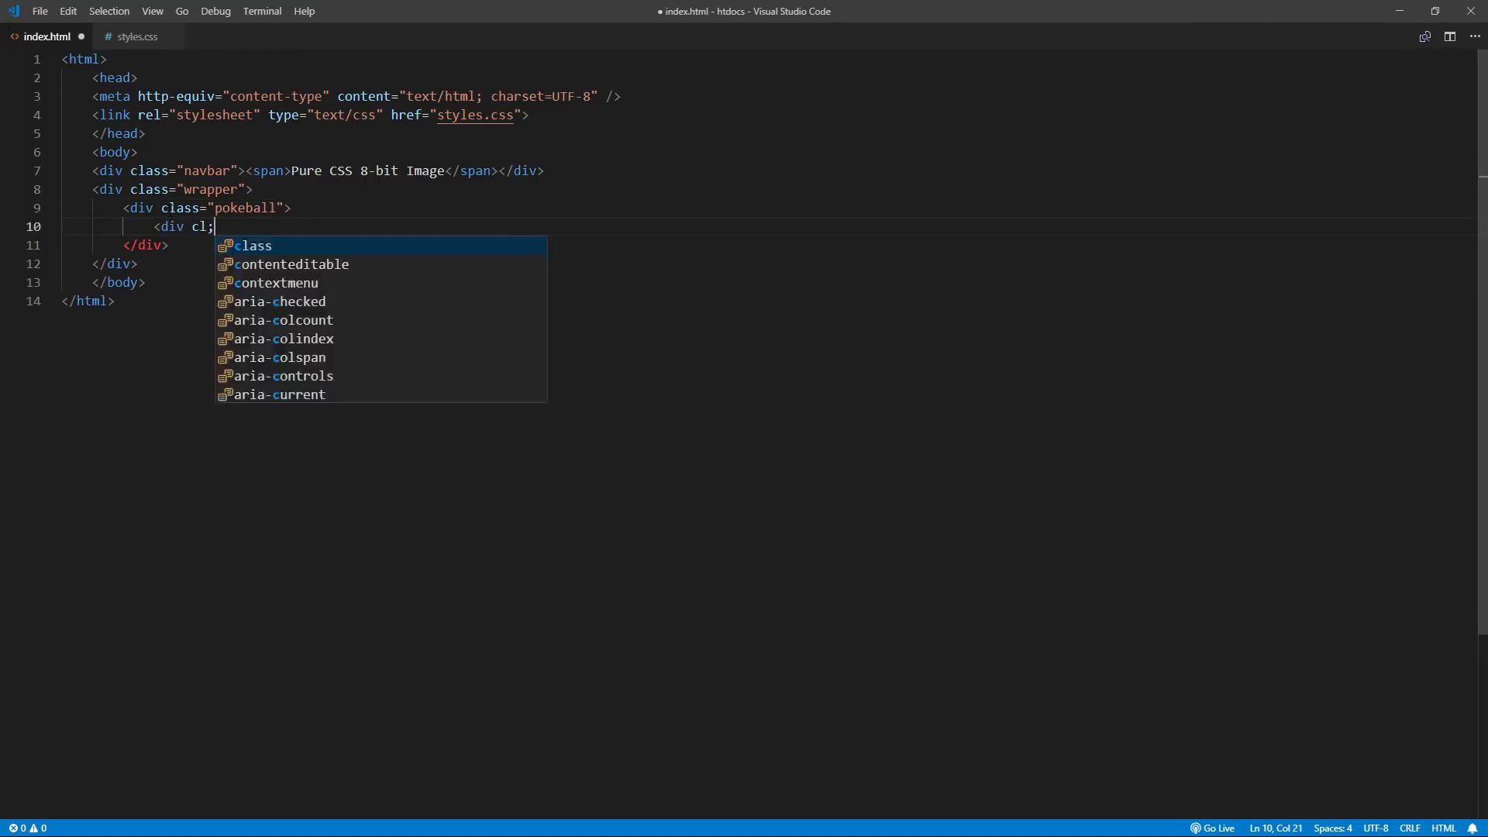
{"action": "type", "text": "=\"pixel\"></div>"}
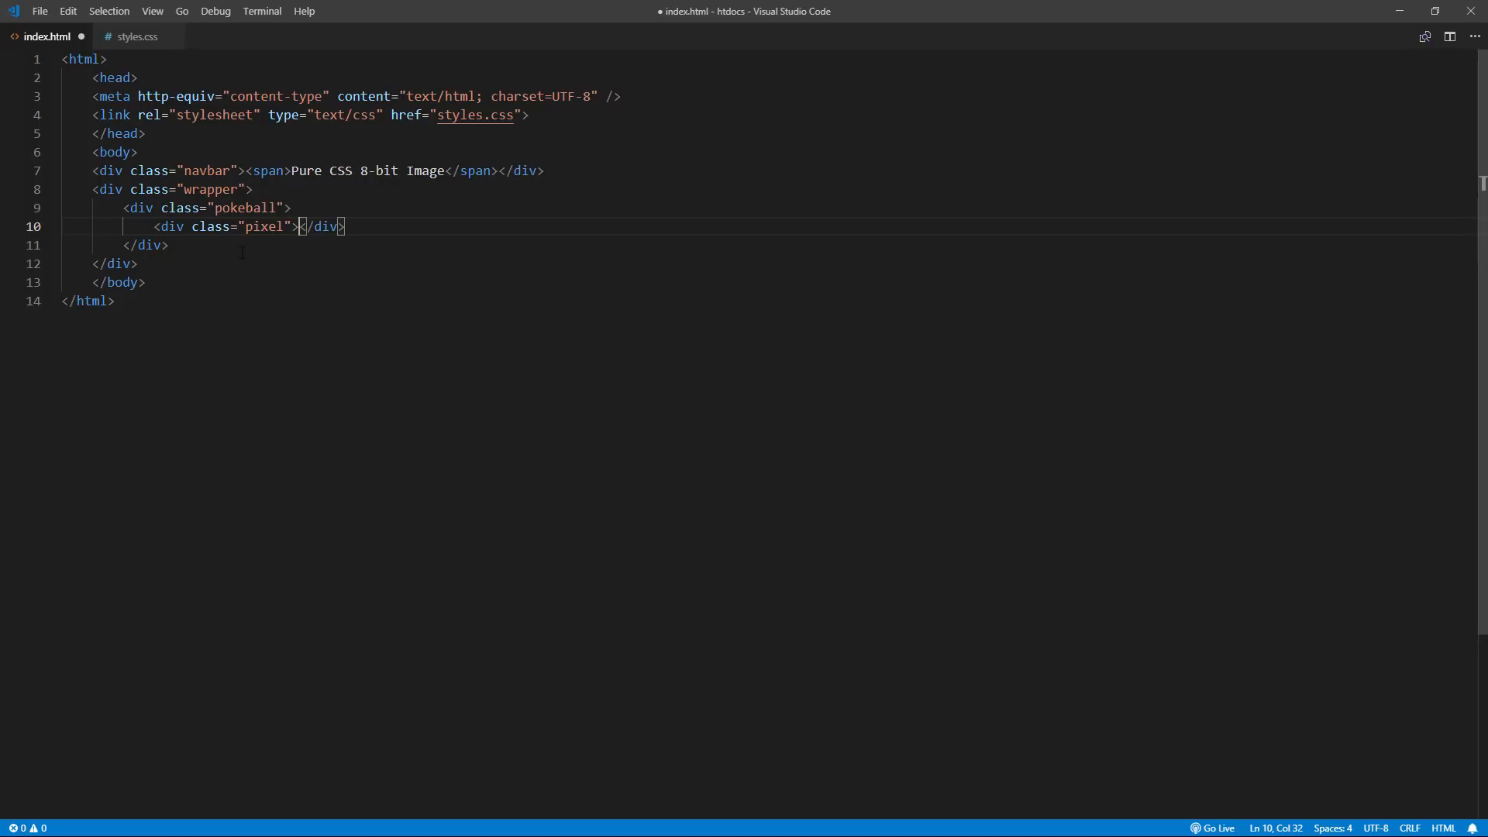
{"action": "left_click", "coordinate": [136, 36]}
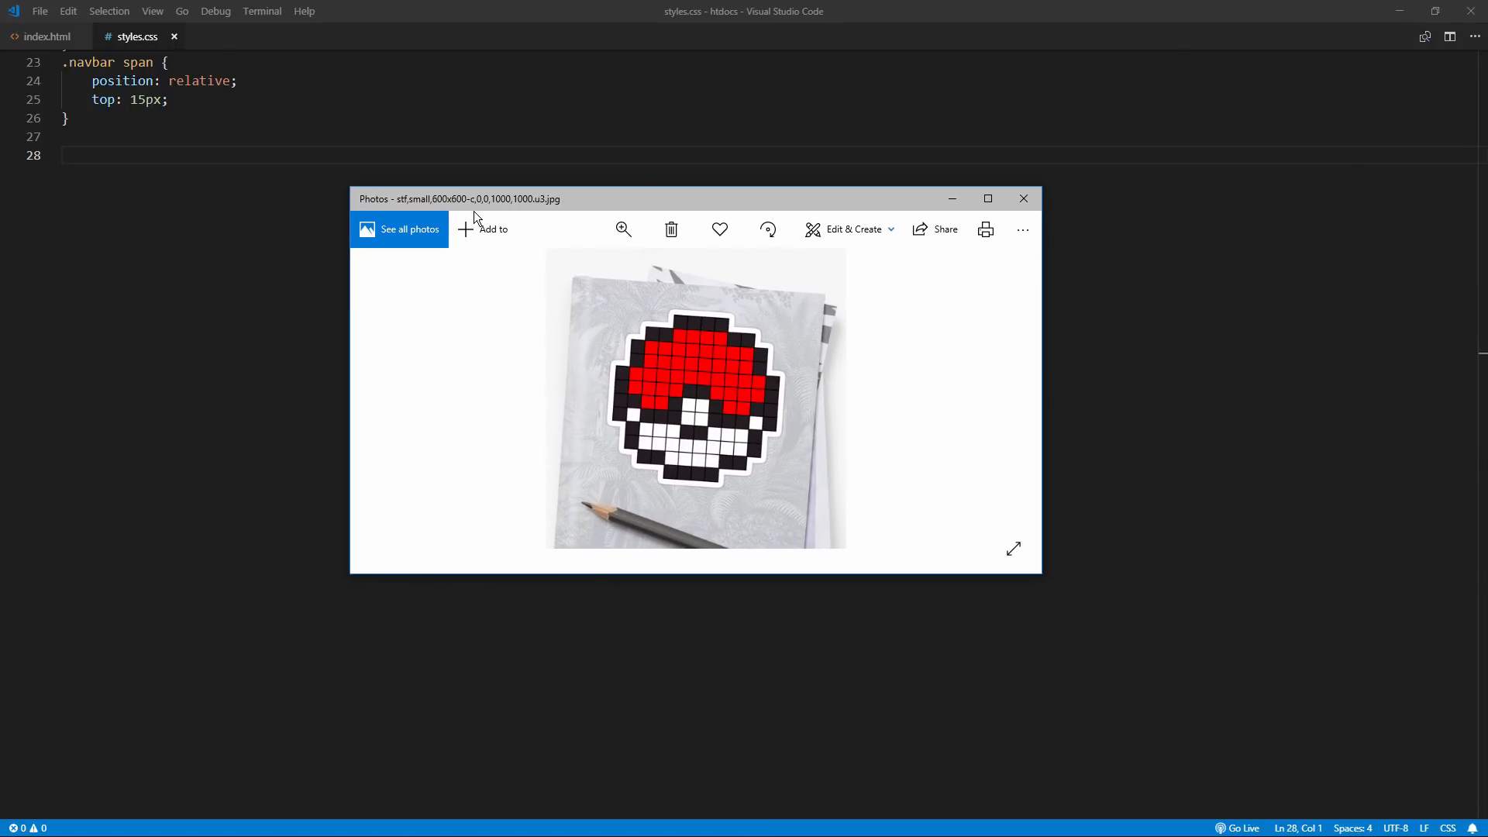
{"action": "mouse_move", "coordinate": [696, 386]}
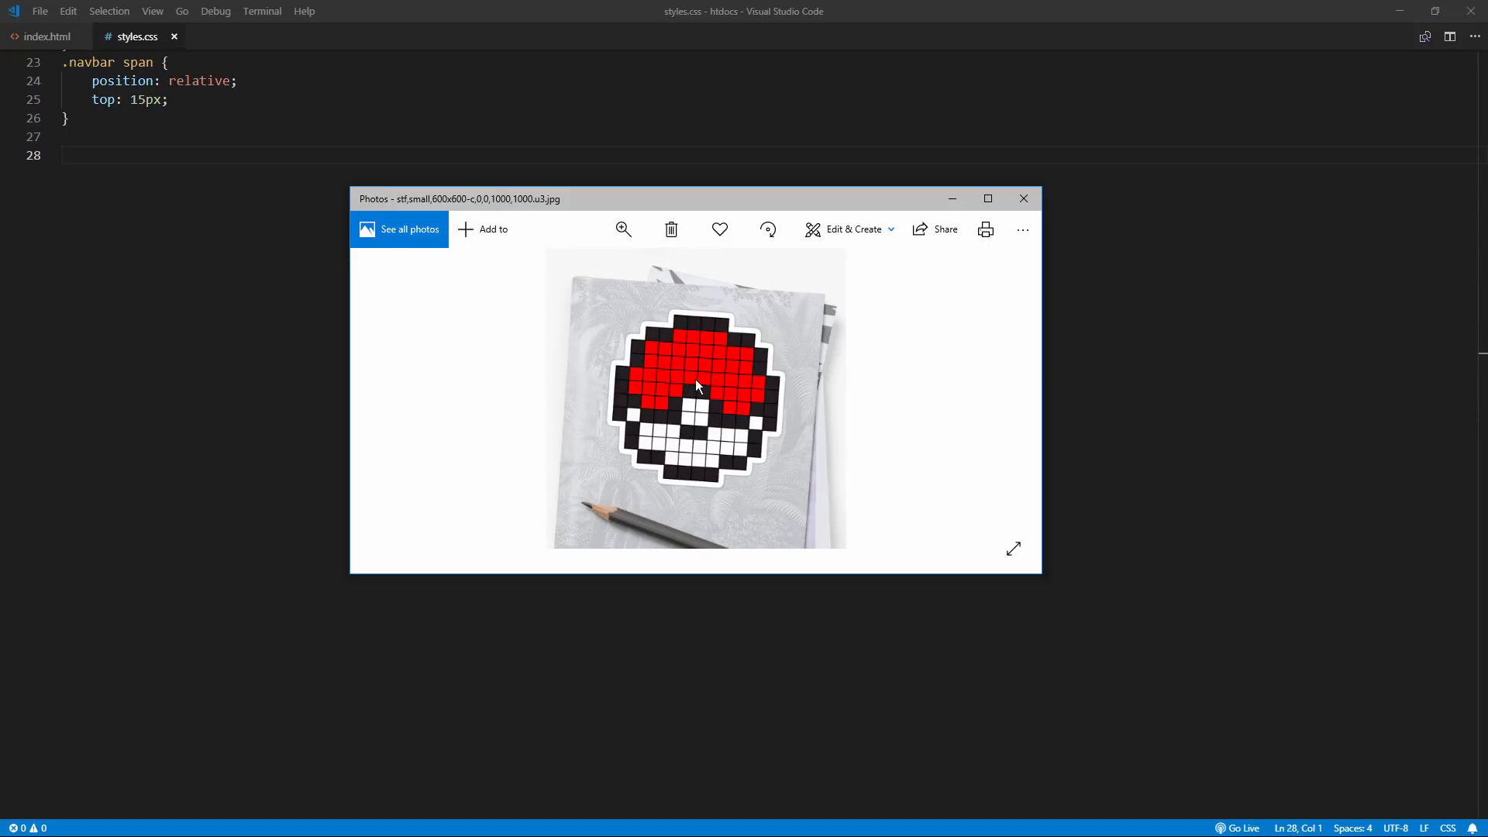
{"action": "mouse_move", "coordinate": [688, 483]}
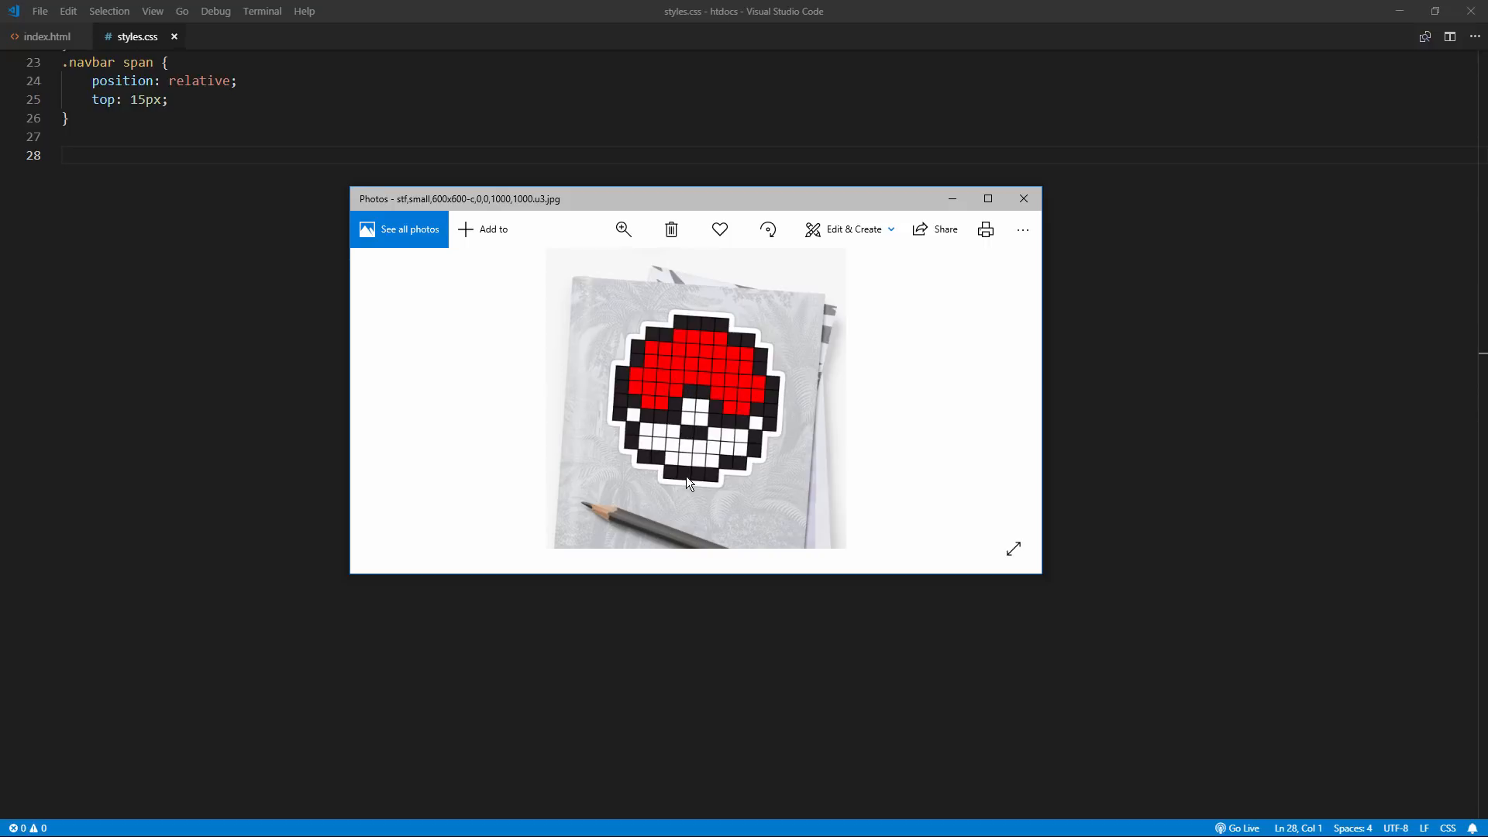
{"action": "mouse_move", "coordinate": [916, 478]}
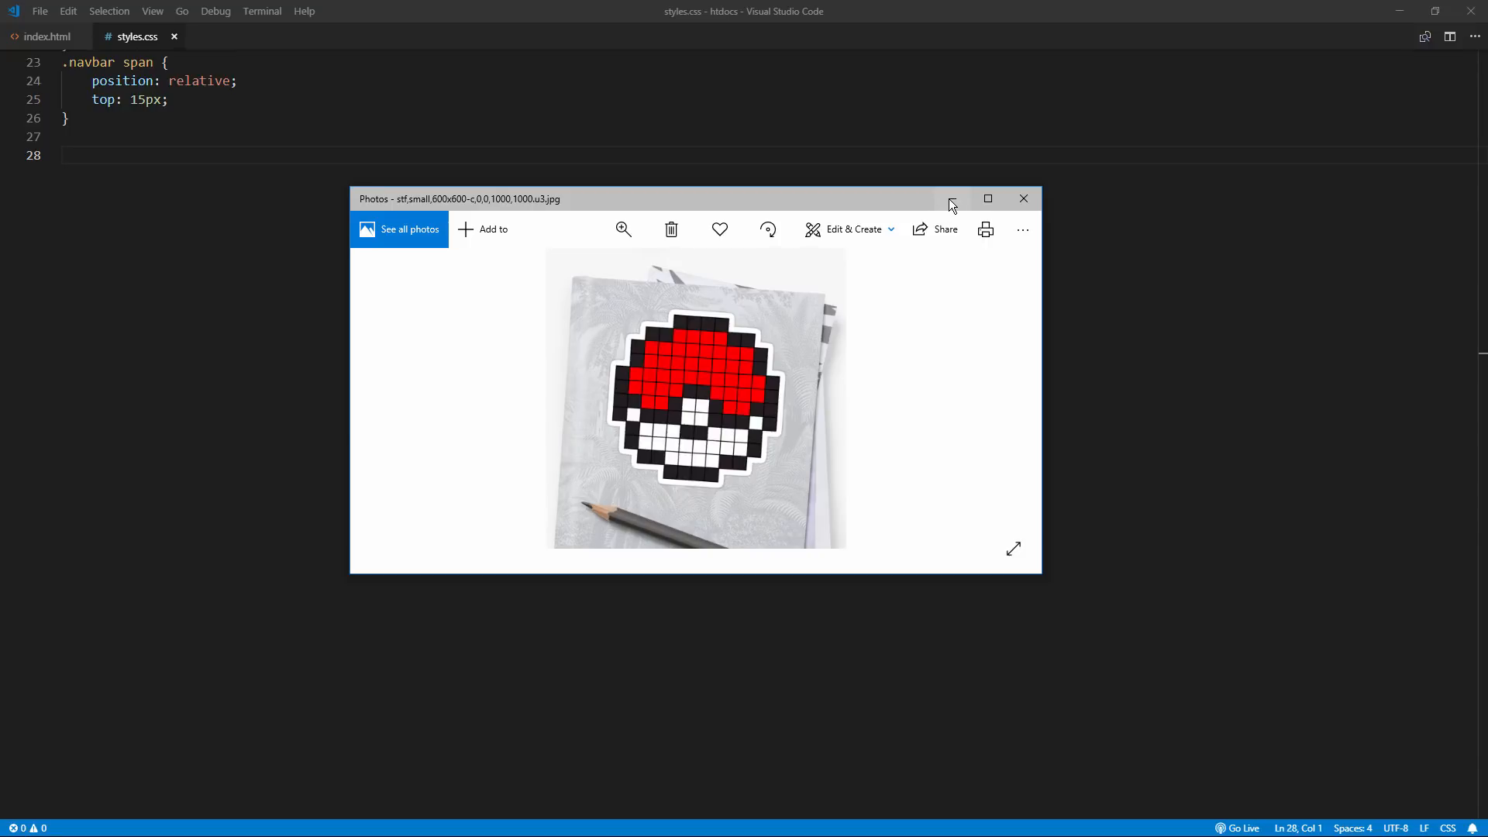
Step: Start a .pokeball rule with width 12rem and height 12rem
{"action": "left_click", "coordinate": [1023, 198]}
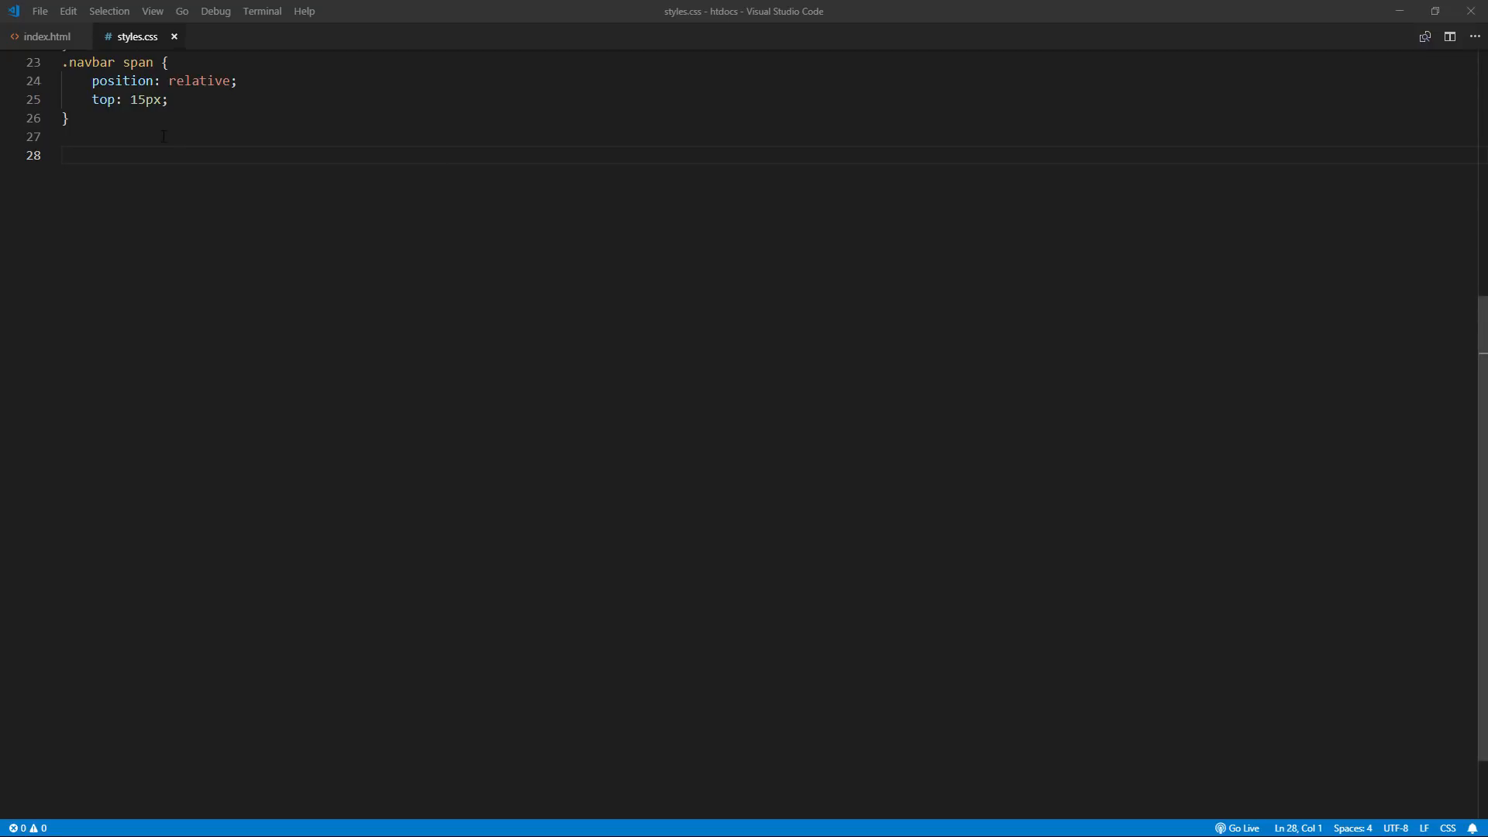
{"action": "type", "text": ".pokeb"}
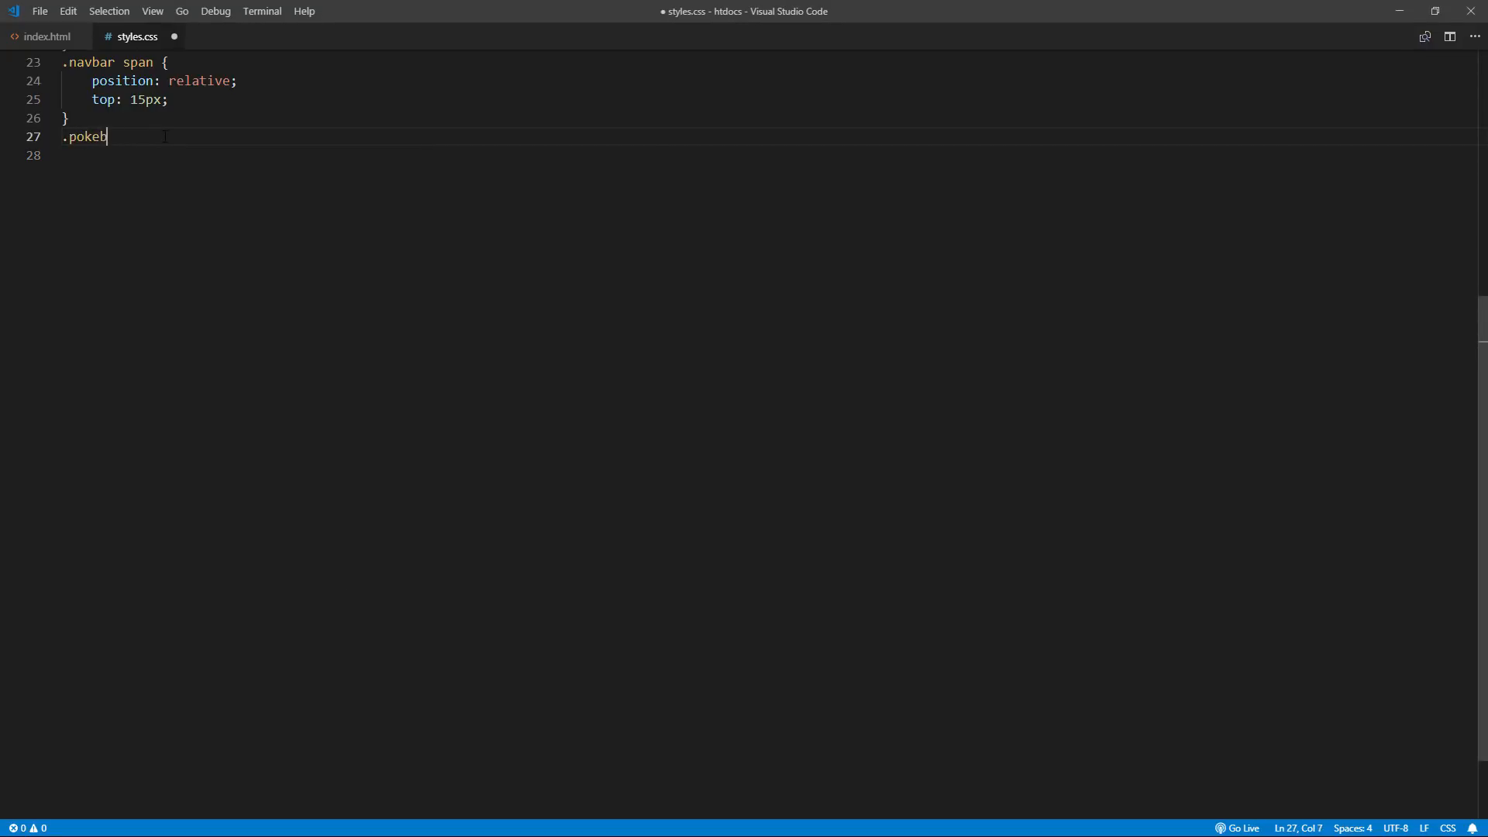
{"action": "type", "text": "all {"}
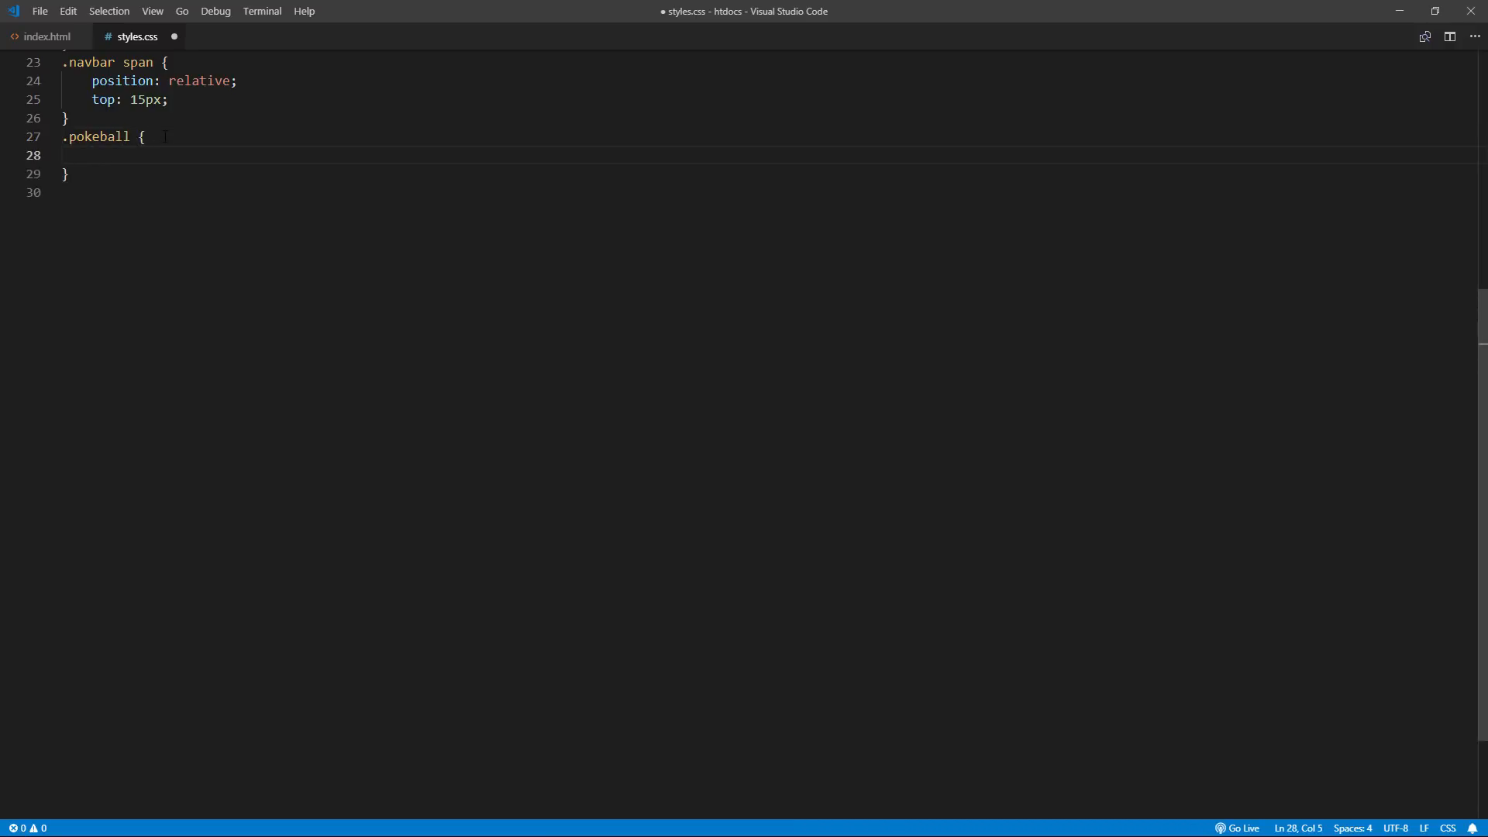
{"action": "type", "text": "width:"}
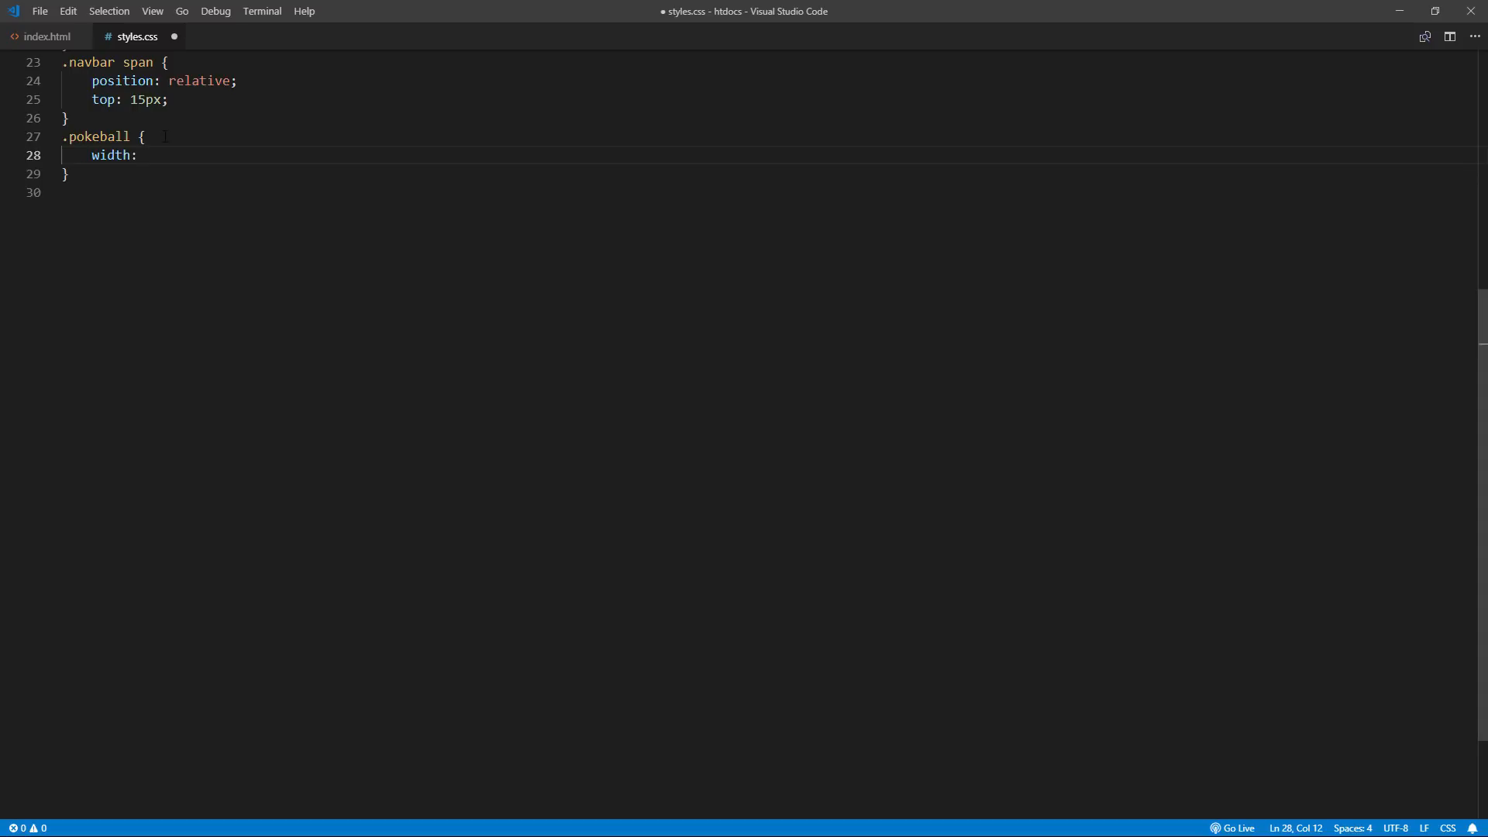
{"action": "type", "text": "12rem;"}
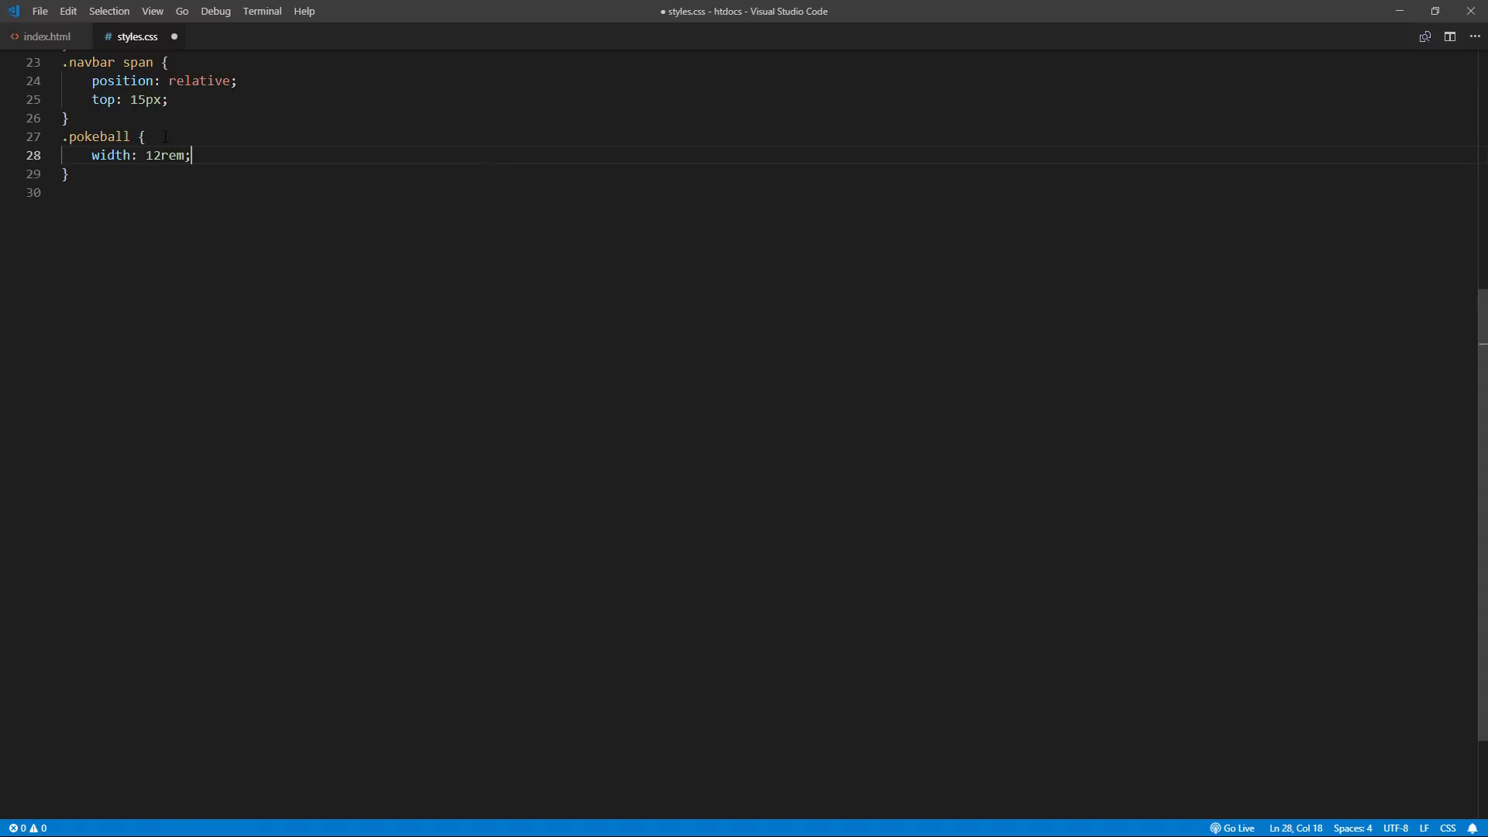
{"action": "type", "text": "height:12re"}
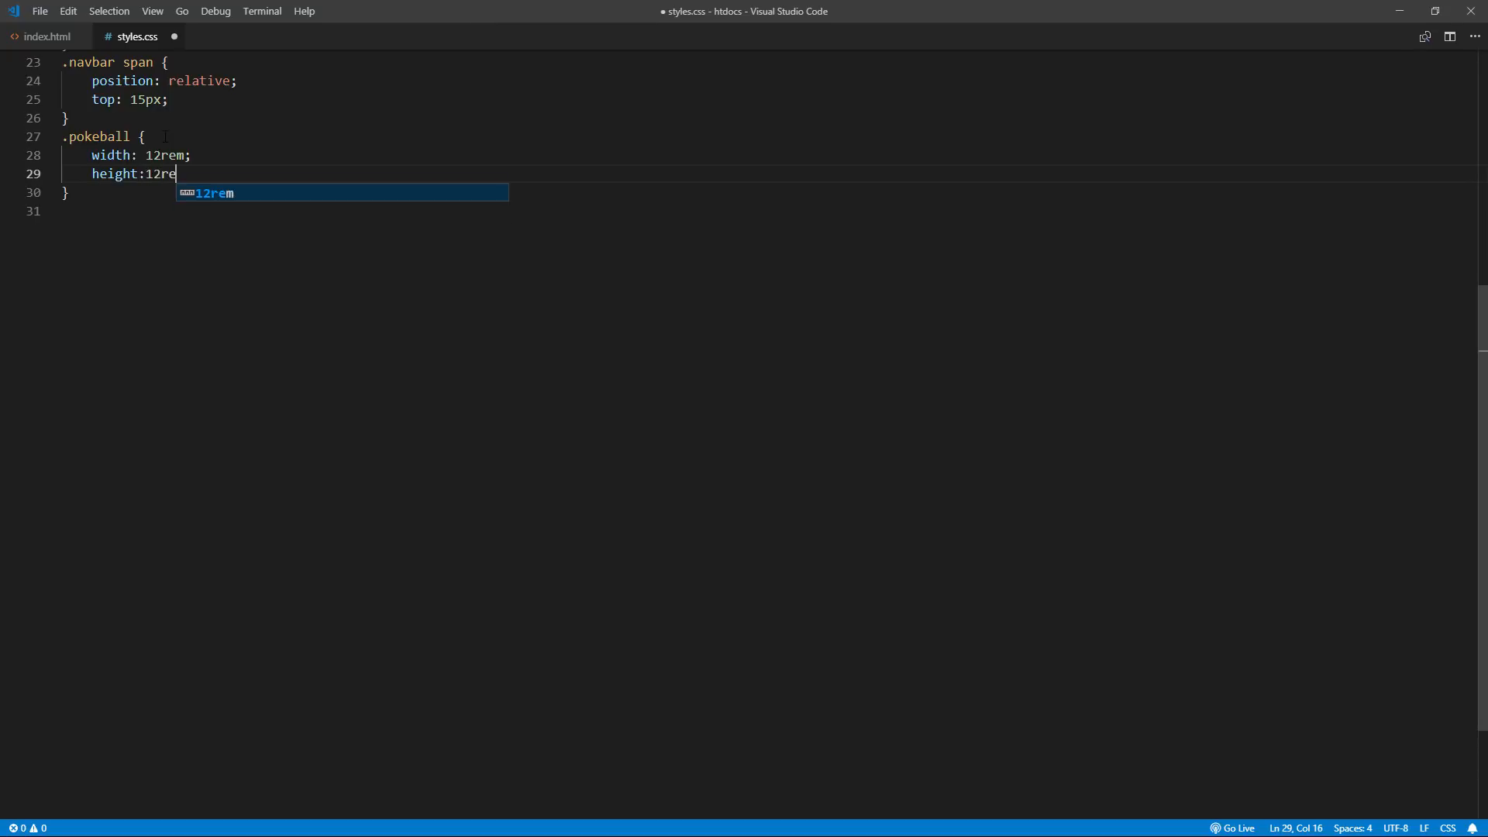
{"action": "type", "text": "m;"}
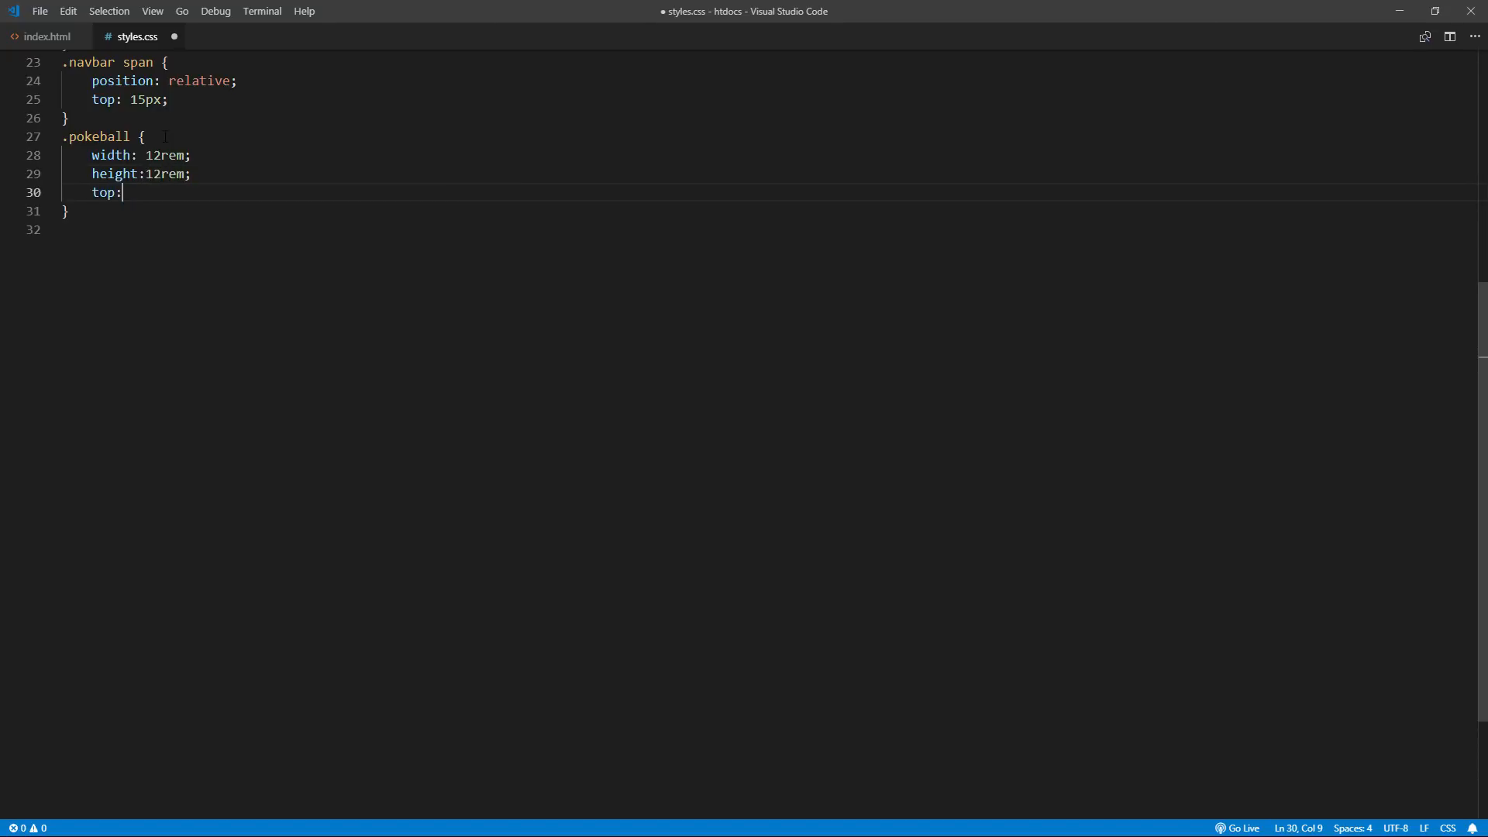
Step: Centre .pokeball with top/left 50%, translate(-50%, -50%) and position absolute
{"action": "type", "text": "50%;"}
{"action": "type", "text": "transform:translate("}
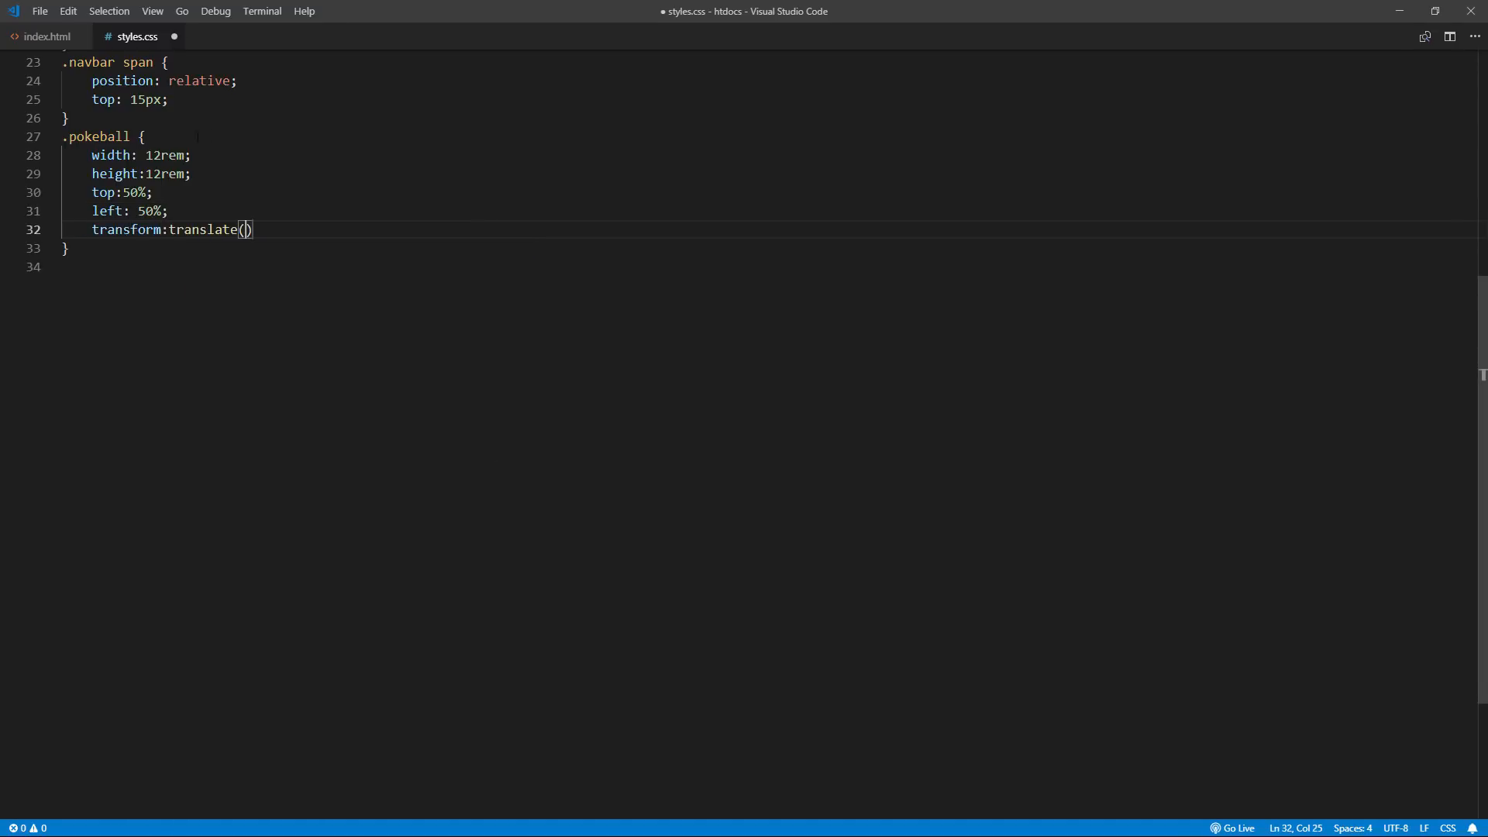
{"action": "type", "text": "-50% ,-50%"}
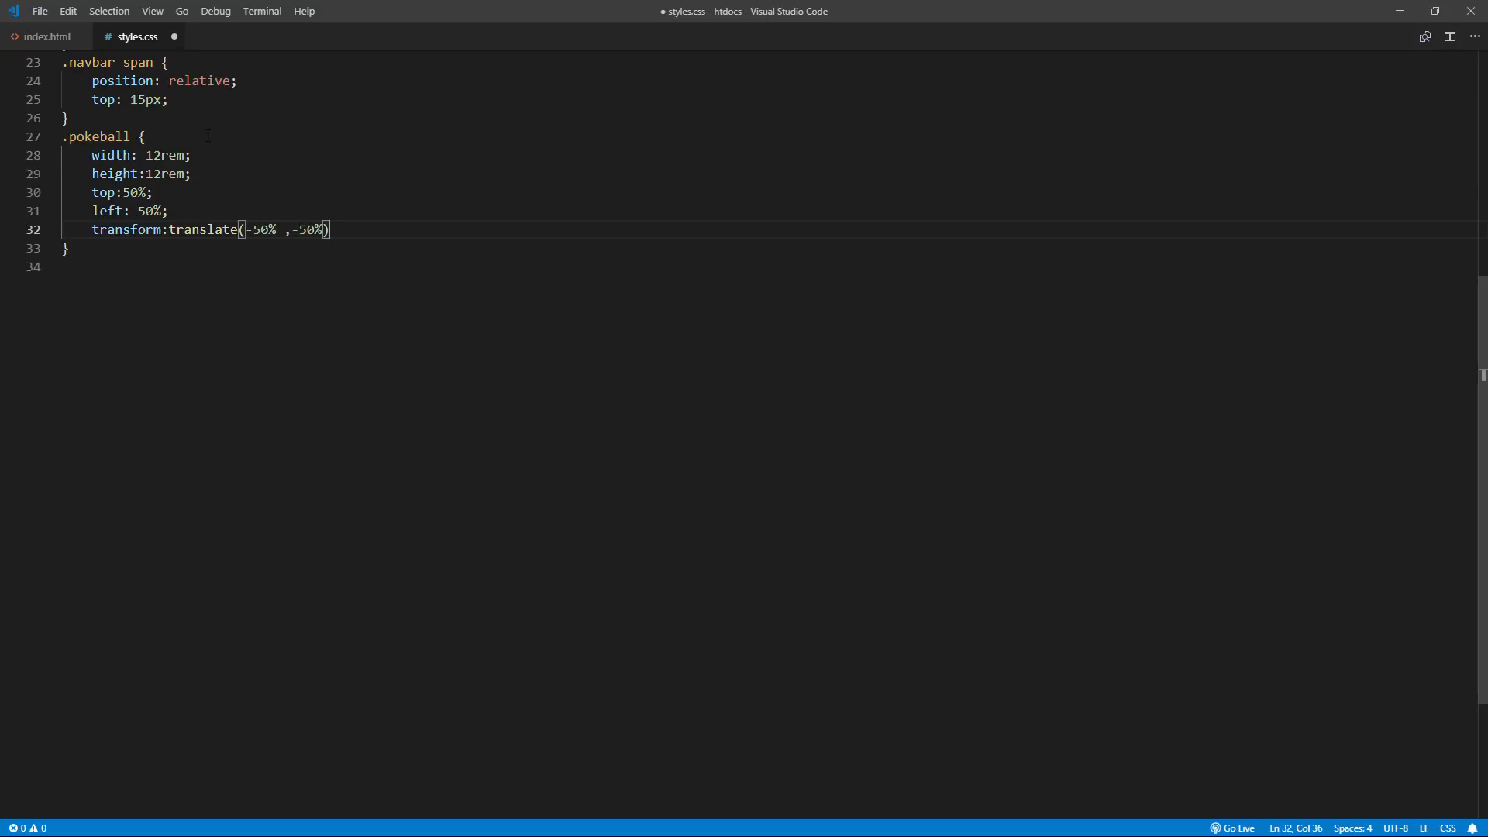
{"action": "type", "text": "position: absolute;"}
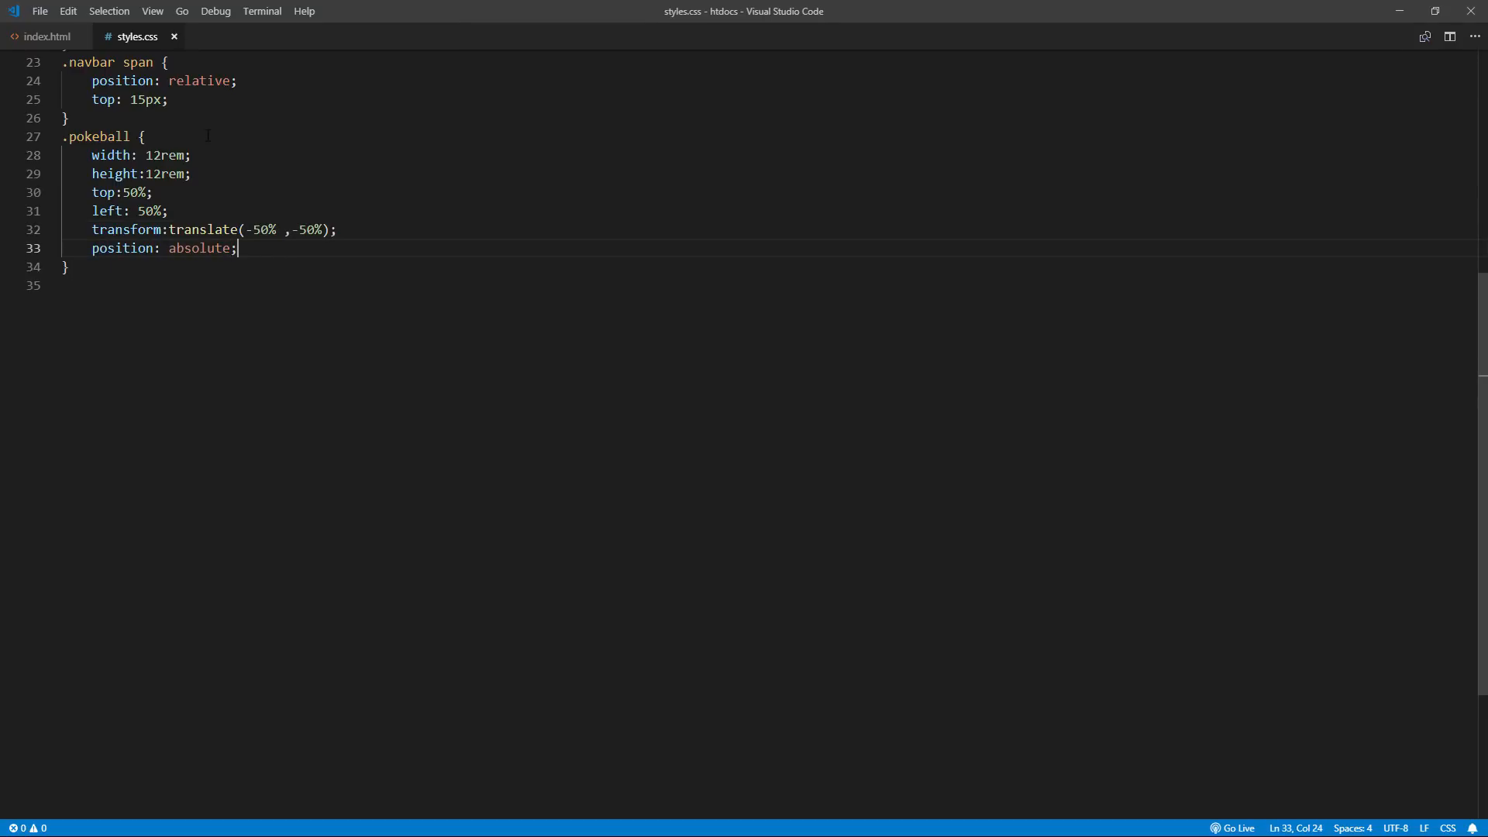
Step: Add a .pixel rule with width 1rem, height 1rem and an empty box-shadow property
{"action": "type", "text": "."}
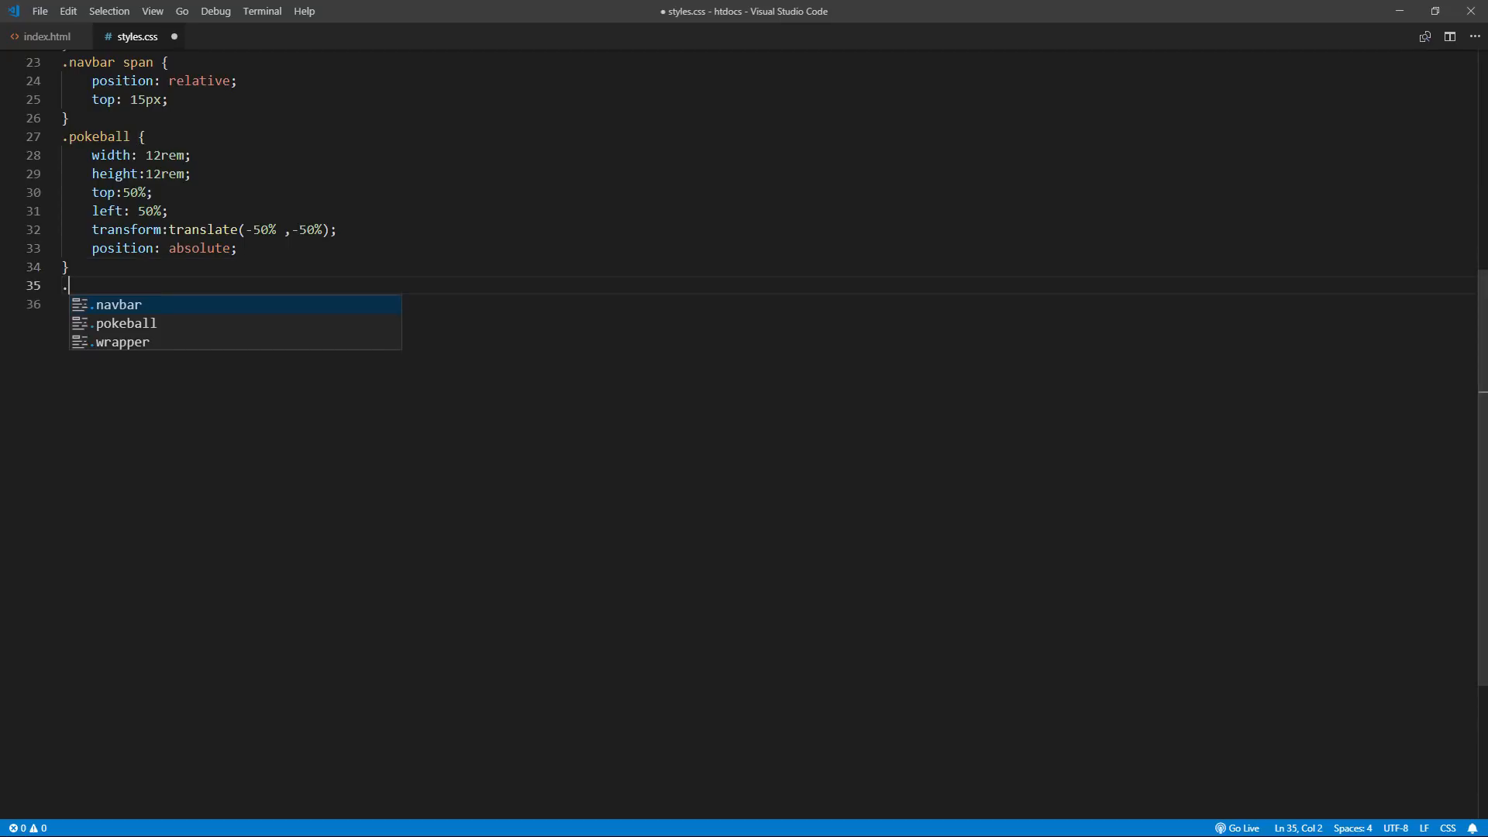
{"action": "type", "text": "pixel {"}
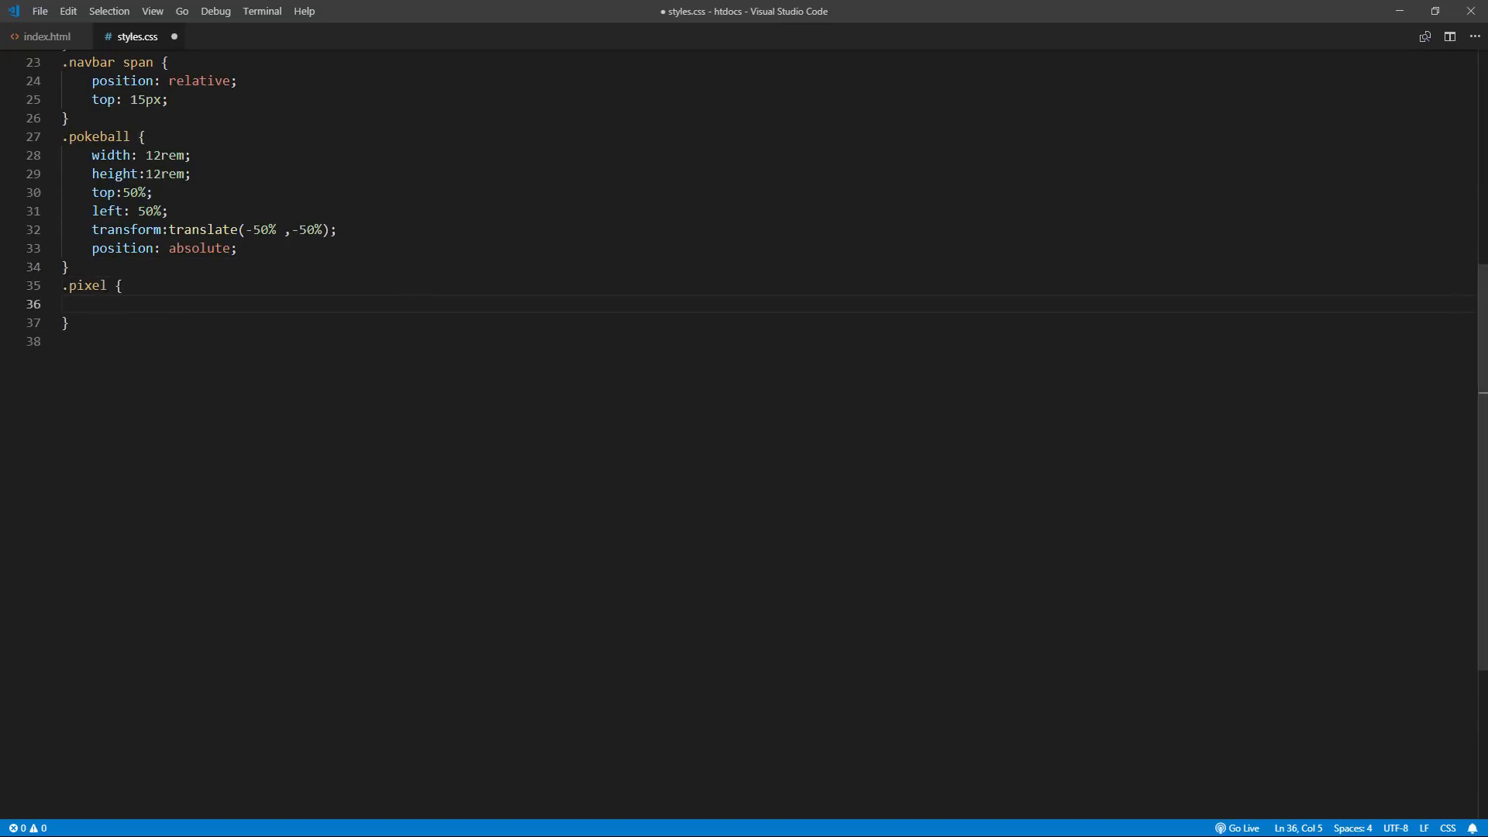
{"action": "type", "text": "width: 1rem;"}
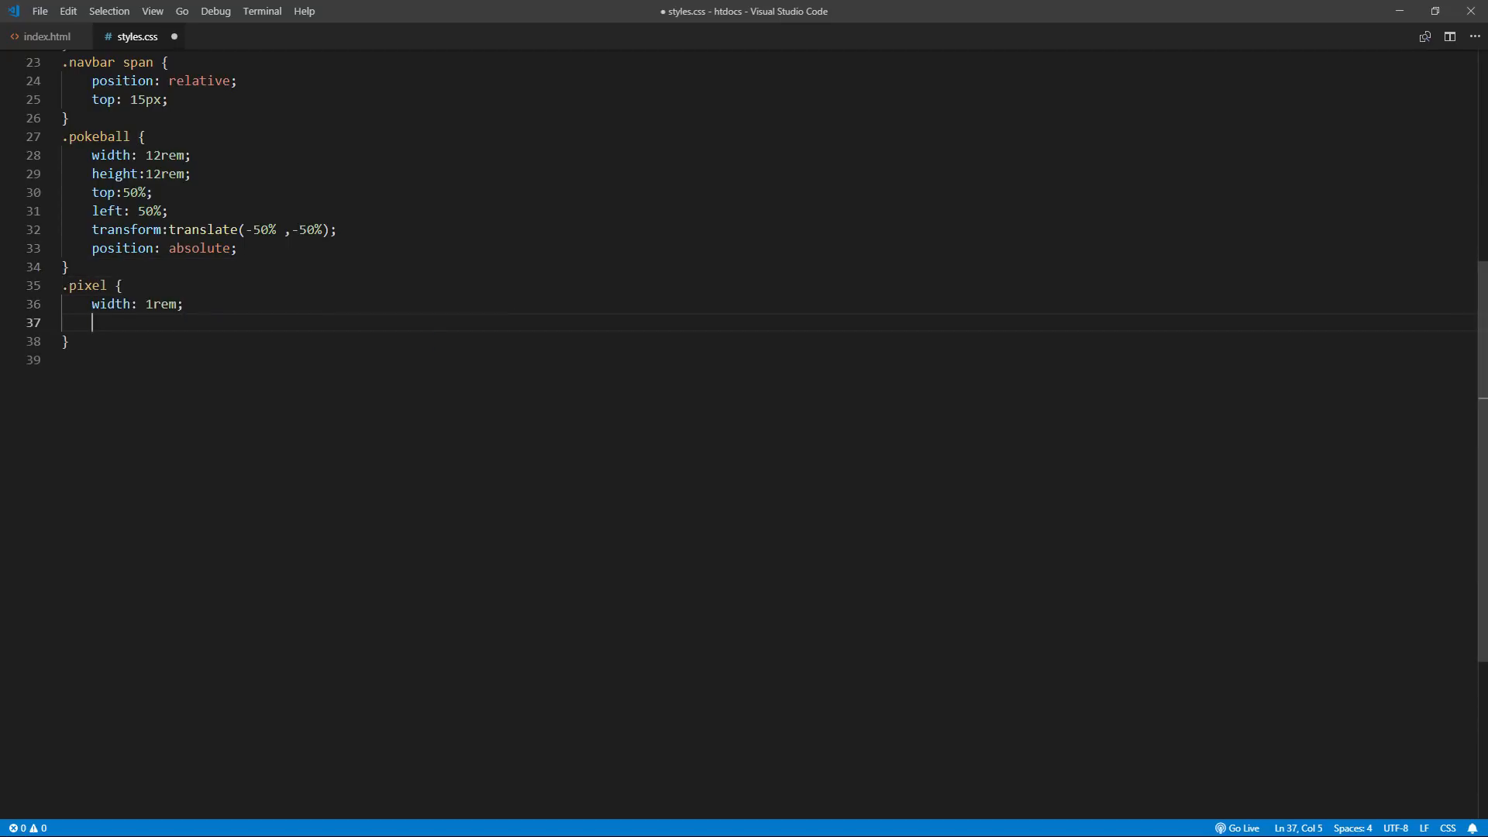
{"action": "type", "text": "height: 1rem;"}
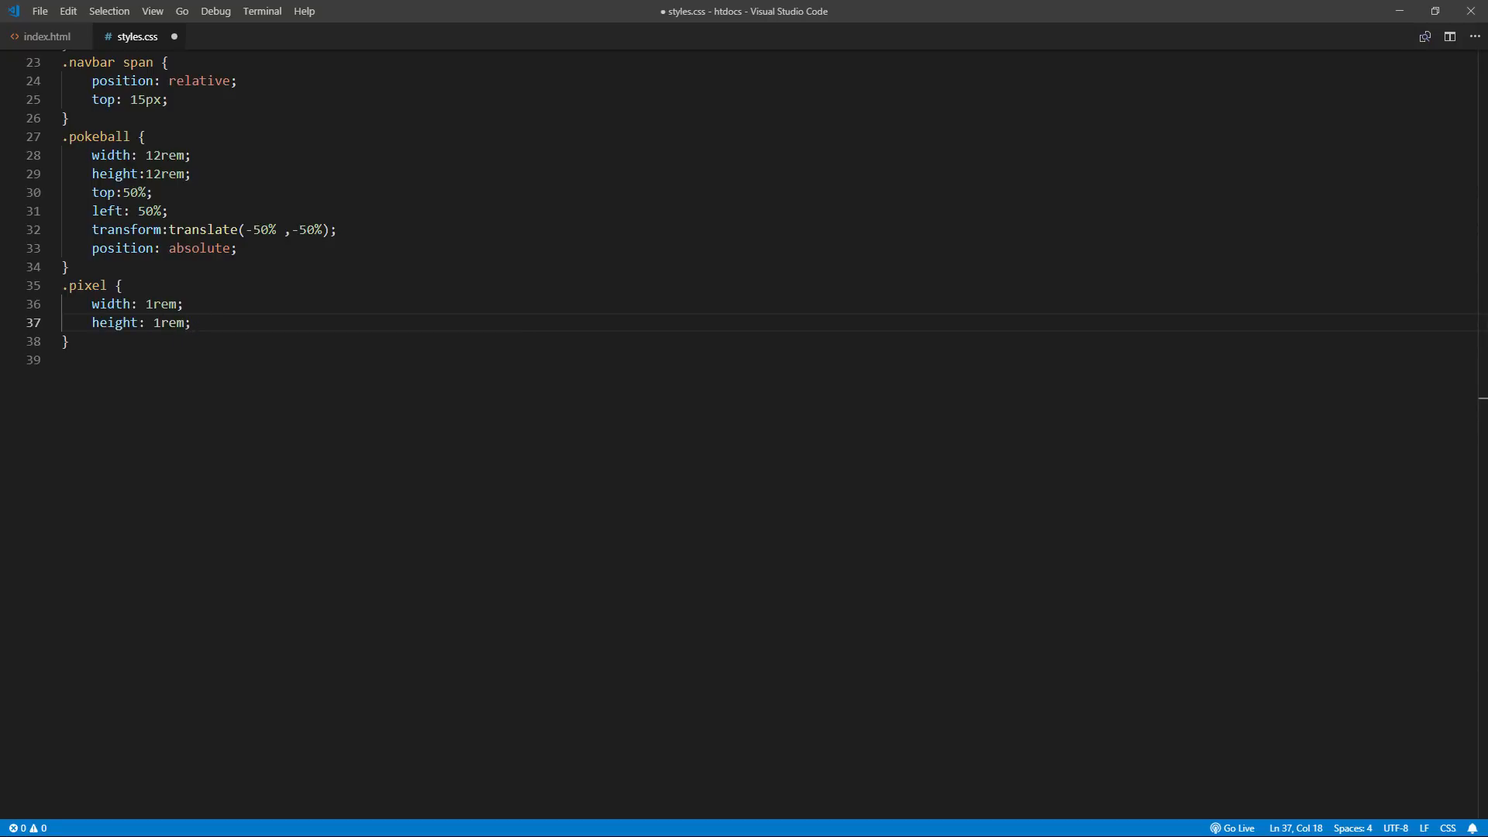
{"action": "type", "text": "box-shadow:"}
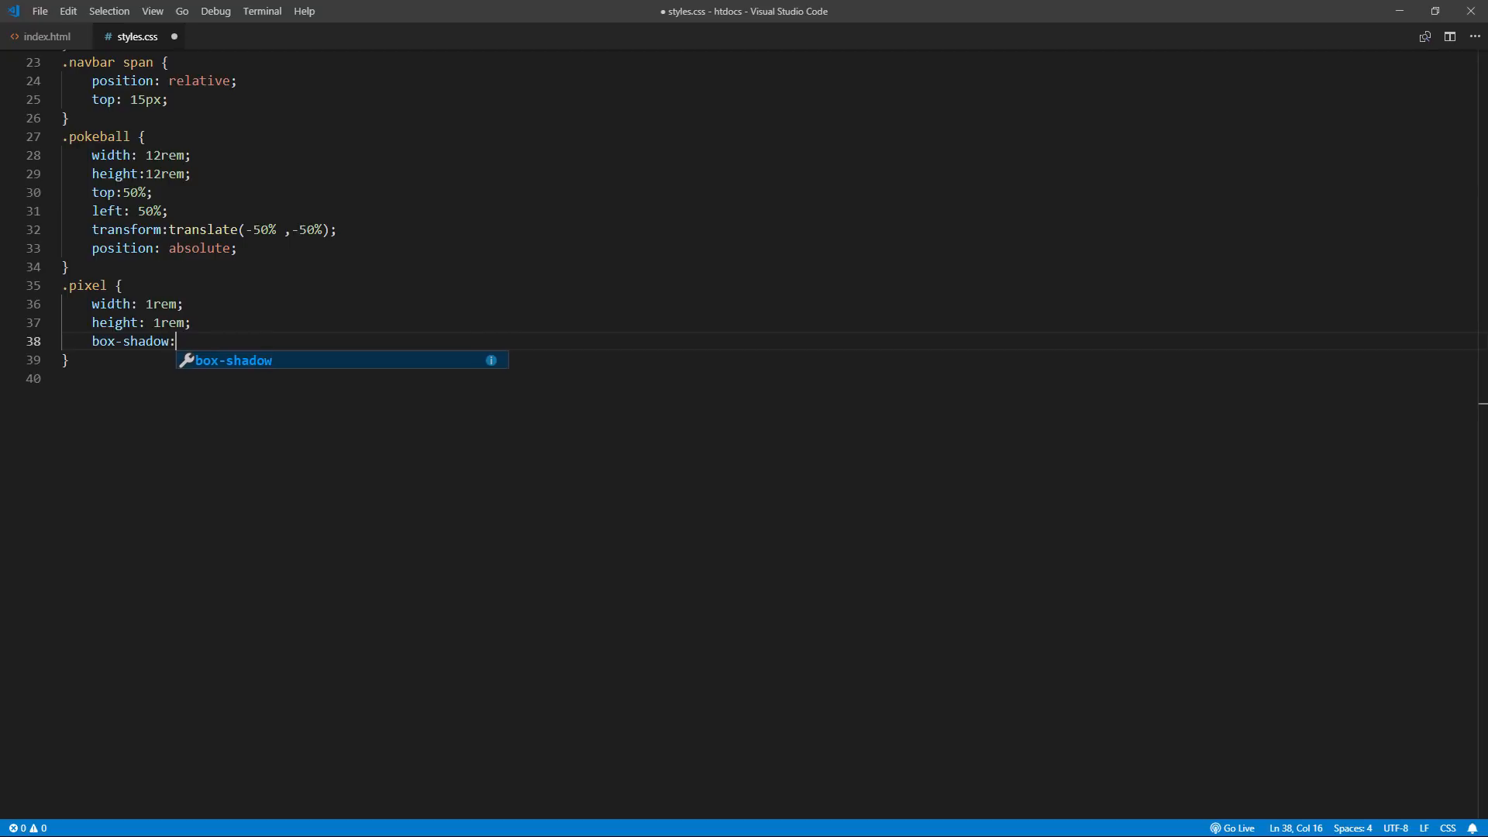
{"action": "type", "text": "\" \""}
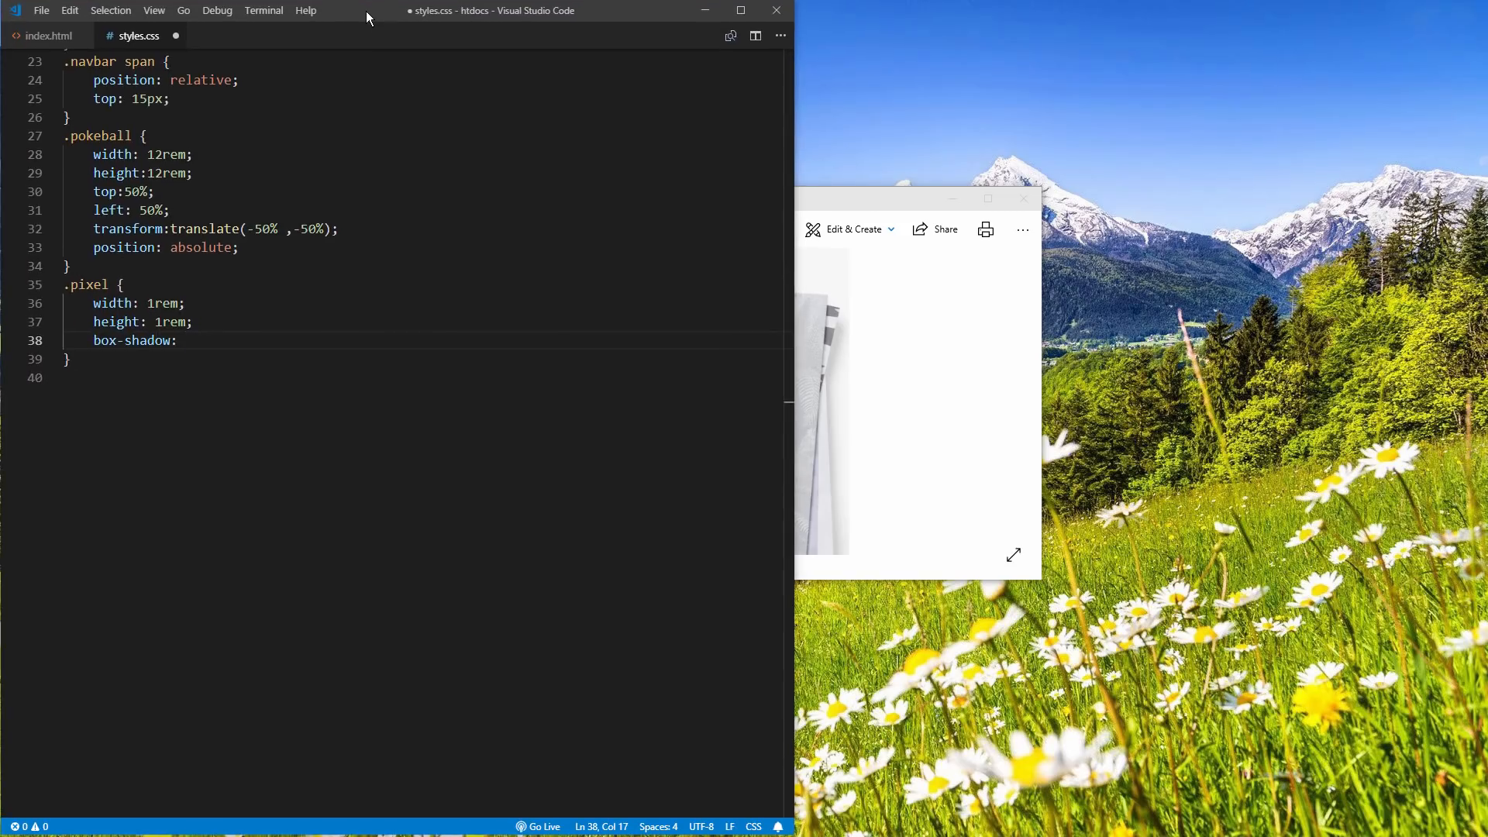
Step: Tile VS Code left, Firefox top-right and the Pokeball reference image bottom-right
{"action": "key", "text": "ctrl+s"}
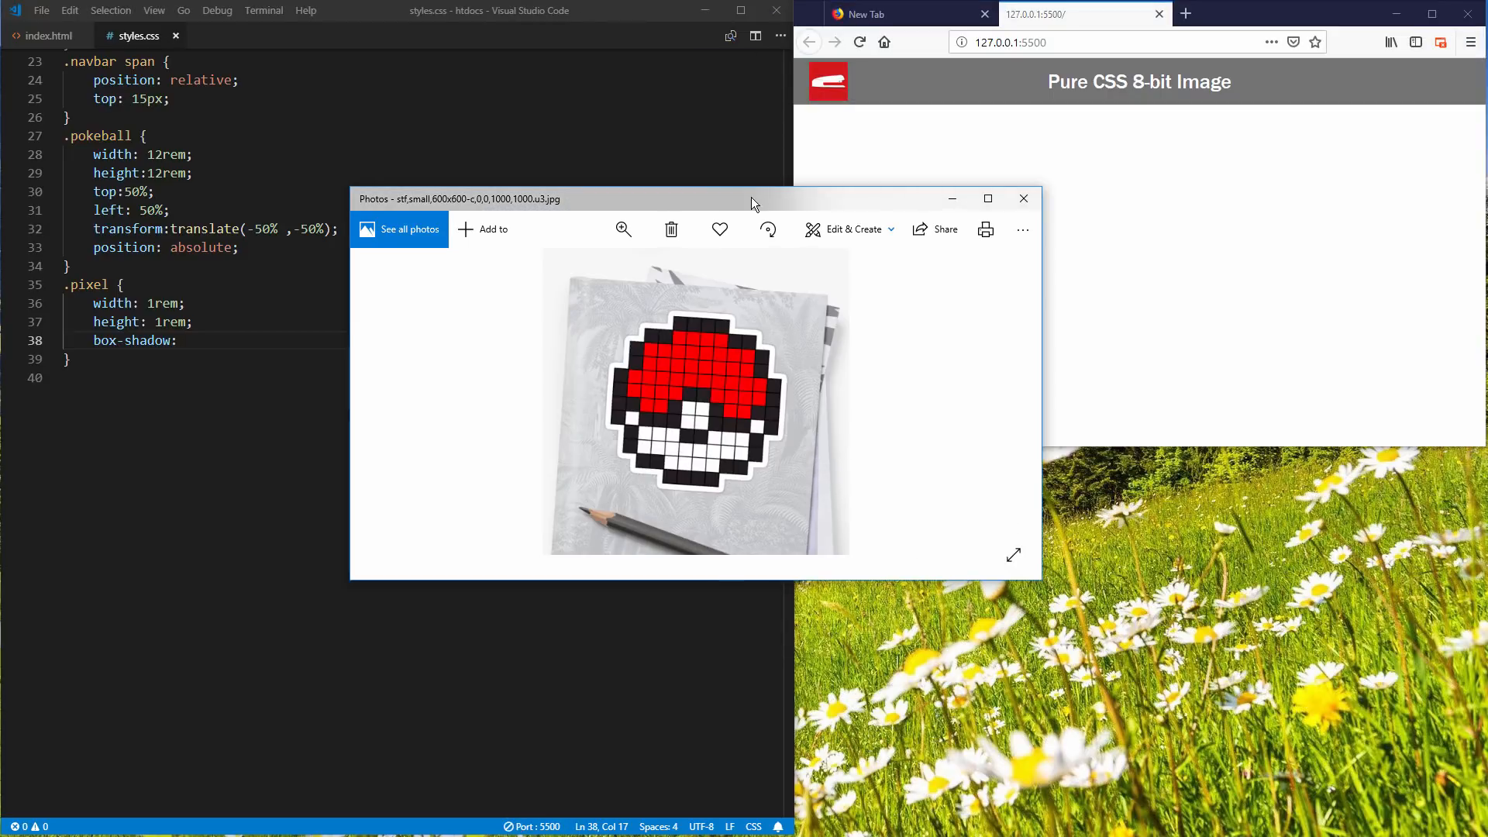
{"action": "left_click_drag", "start_coordinate": [753, 199], "coordinate": [1198, 459]}
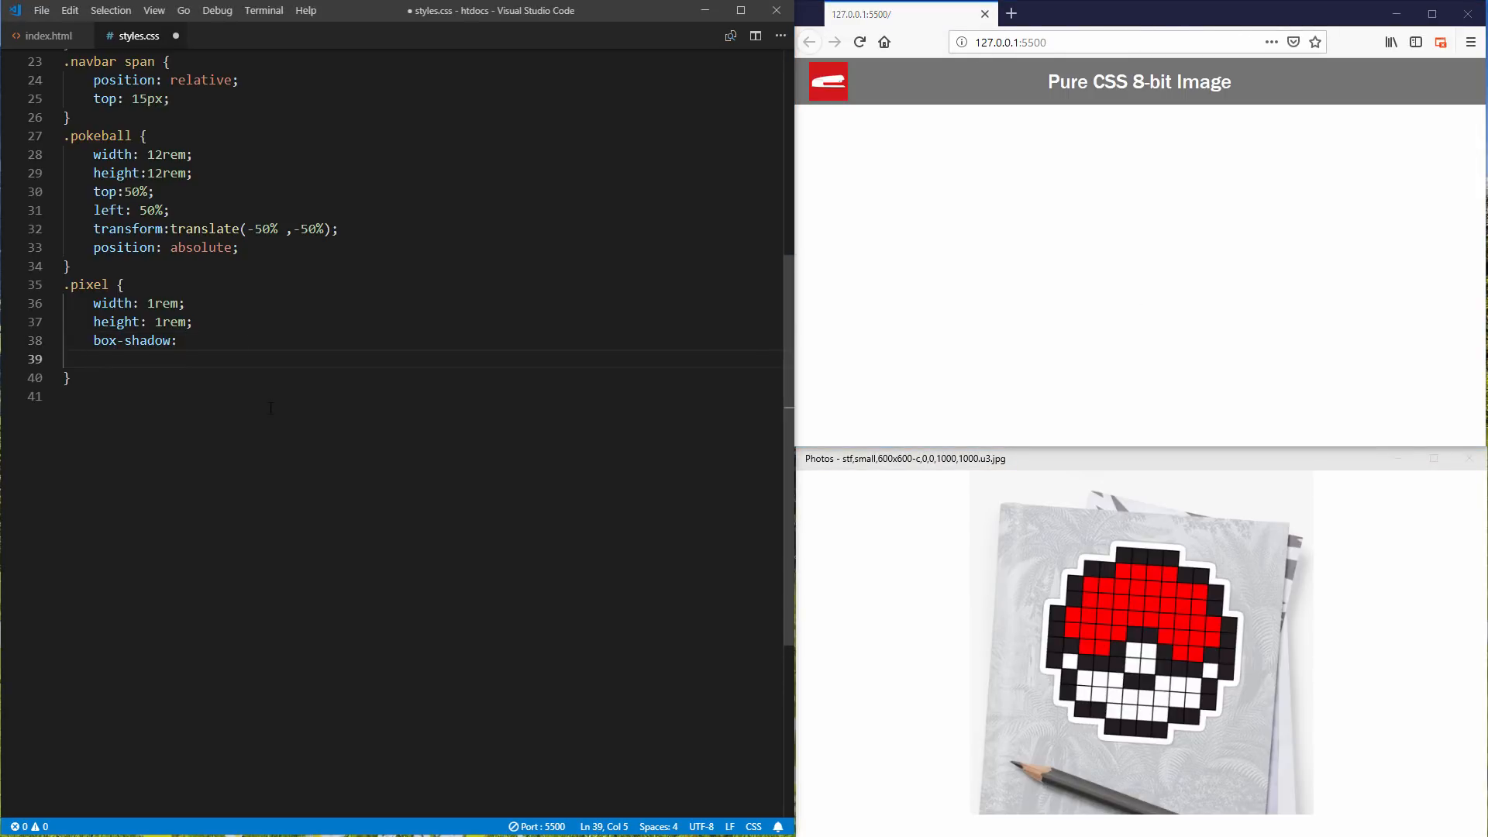
Step: Write /* row 1 */ with '0rem 0rem 0 -0.05rem #fff,' entries, starting #222 for the next row
{"action": "type", "text": "/* row 1 */"}
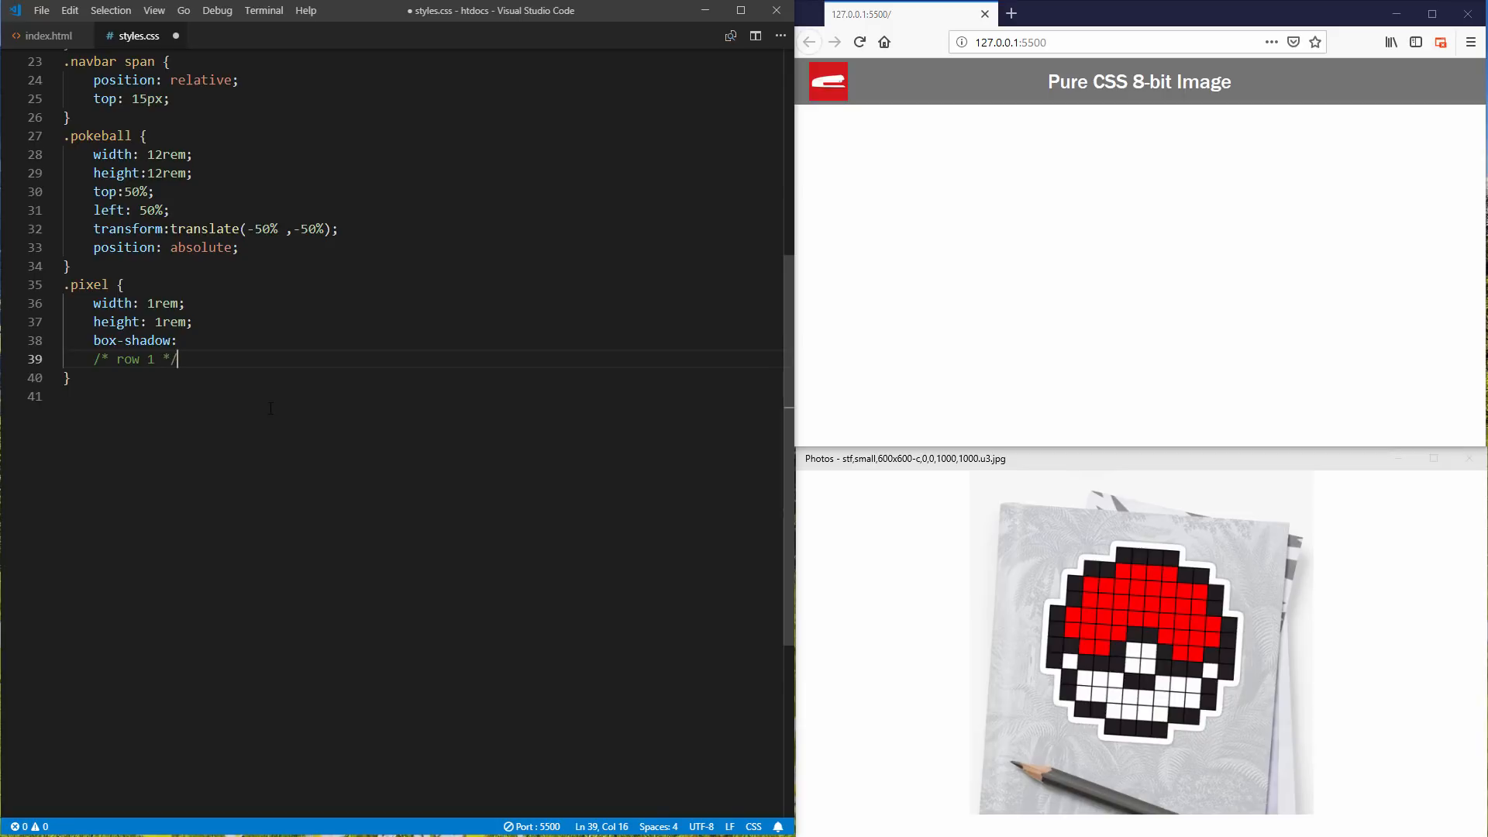
{"action": "type", "text": "0rem 0rem"}
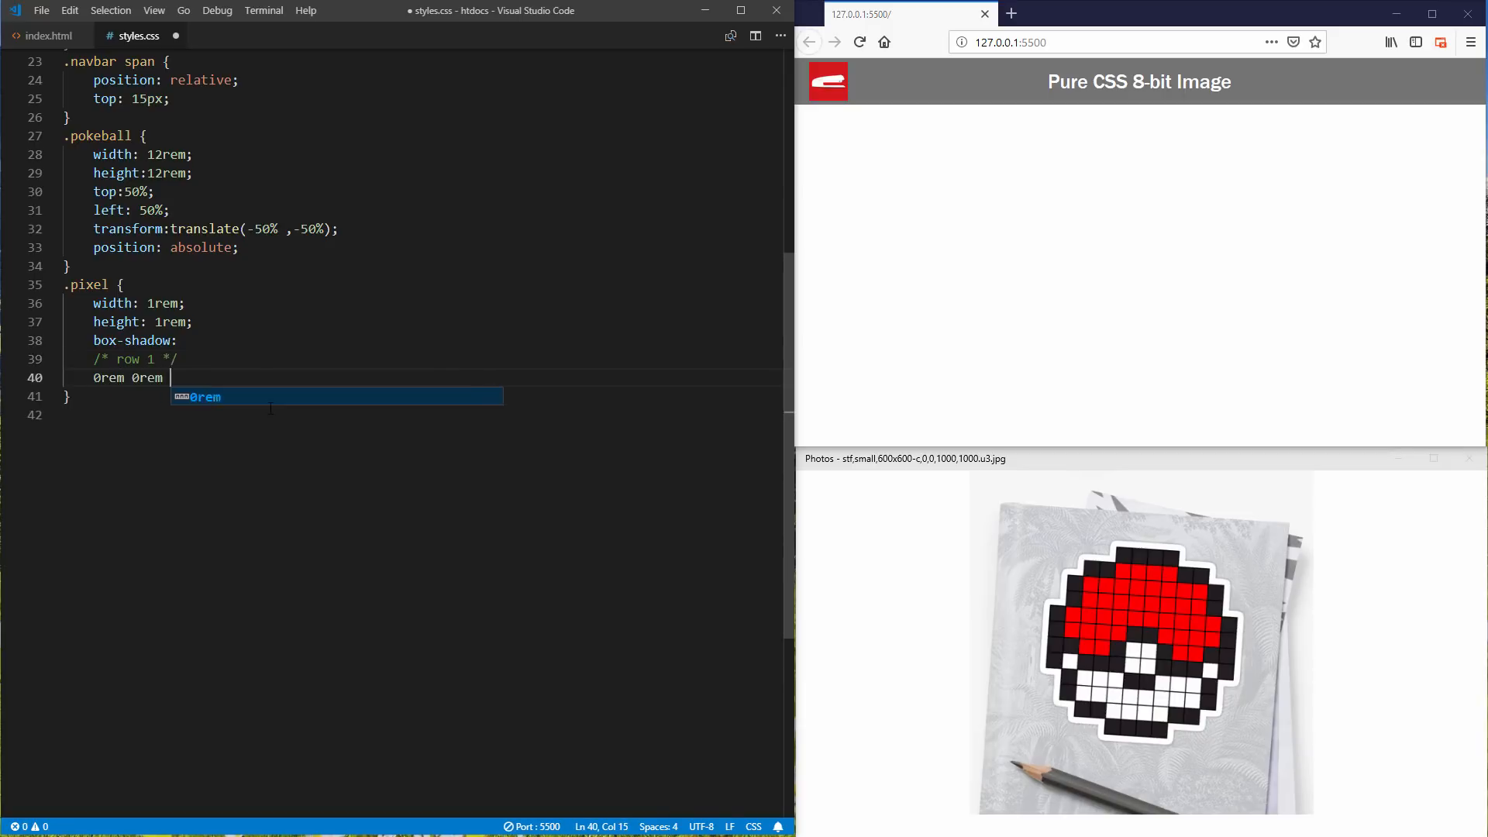
{"action": "type", "text": "0"}
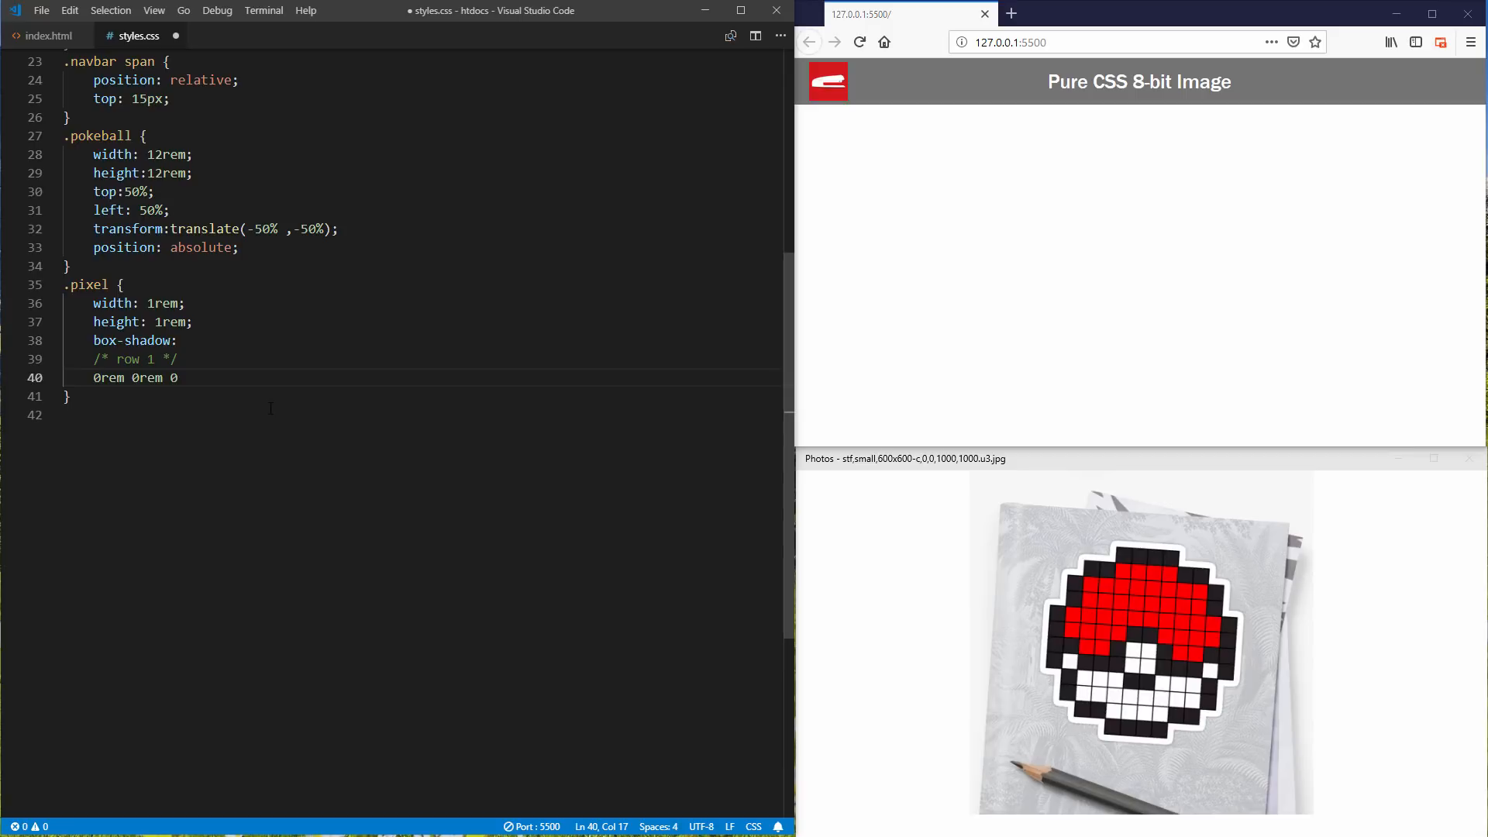
{"action": "type", "text": "-0.05rem #"}
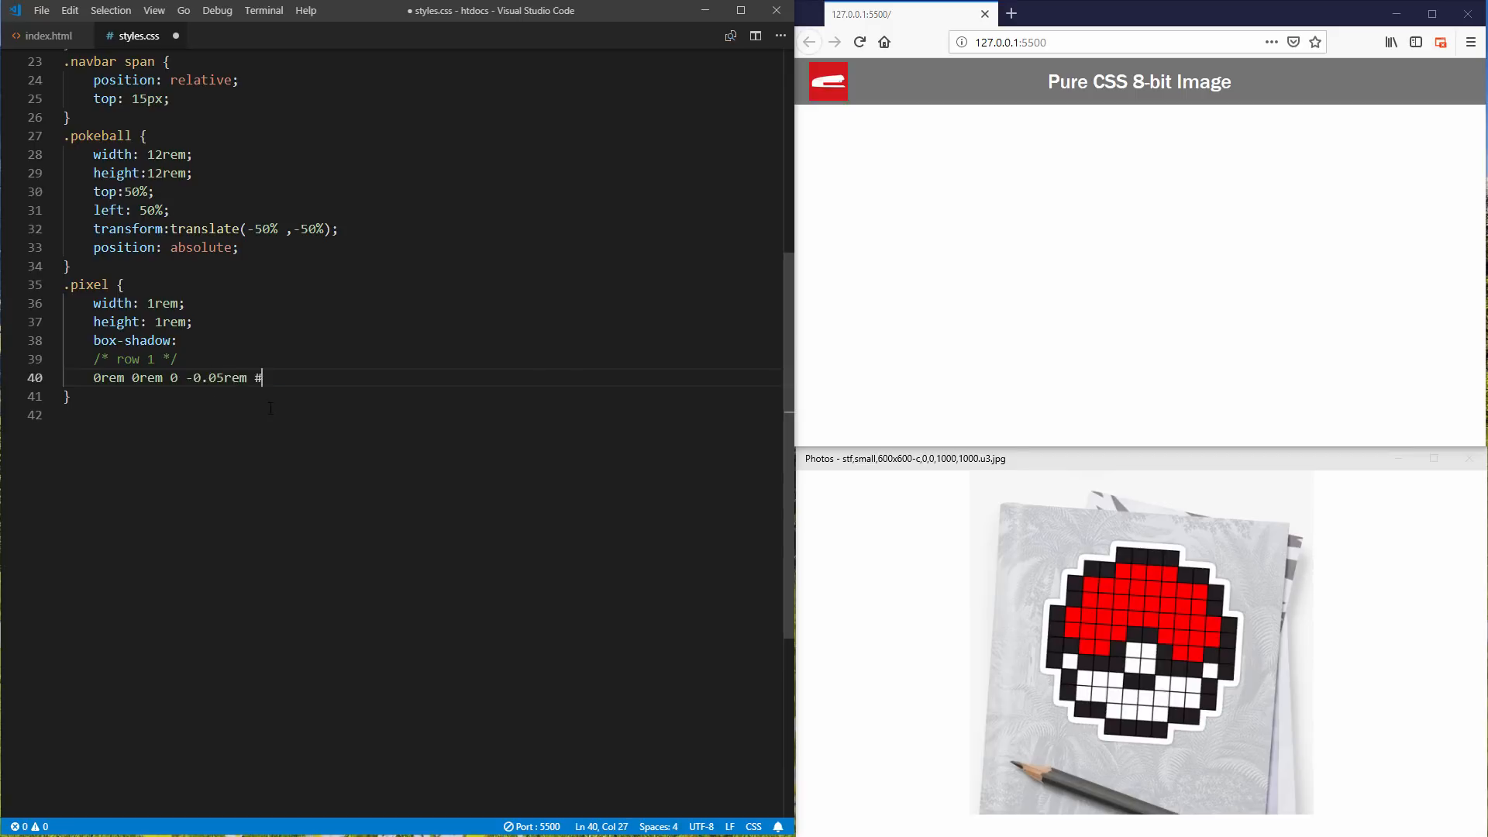
{"action": "type", "text": "fff,"}
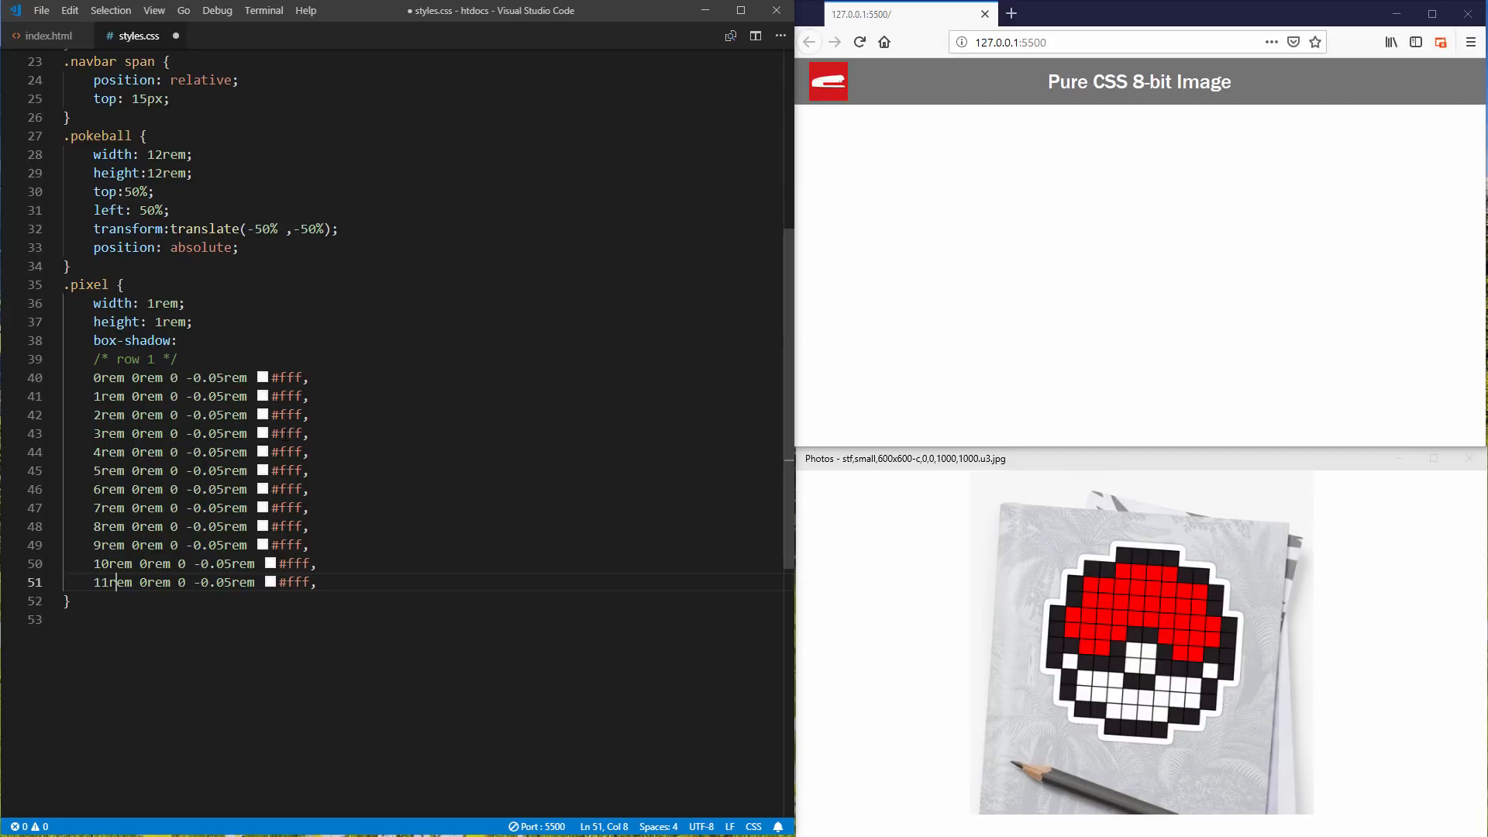
{"action": "type", "text": "#222,"}
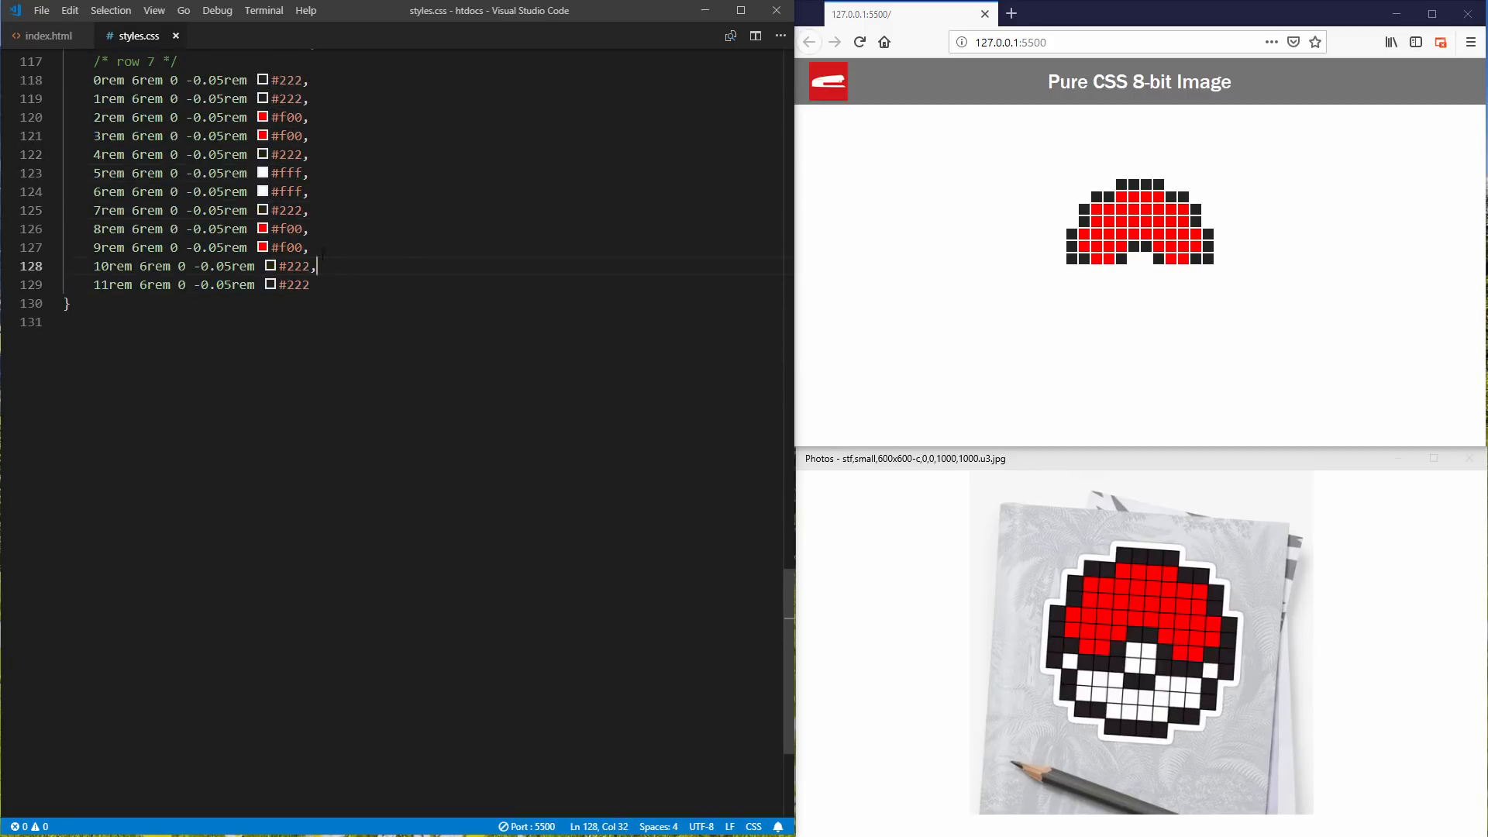
Step: Fill rows 2–8 of the box-shadow with #222, #f00 and #fff pixel colours
{"action": "type", "text": "#ff,"}
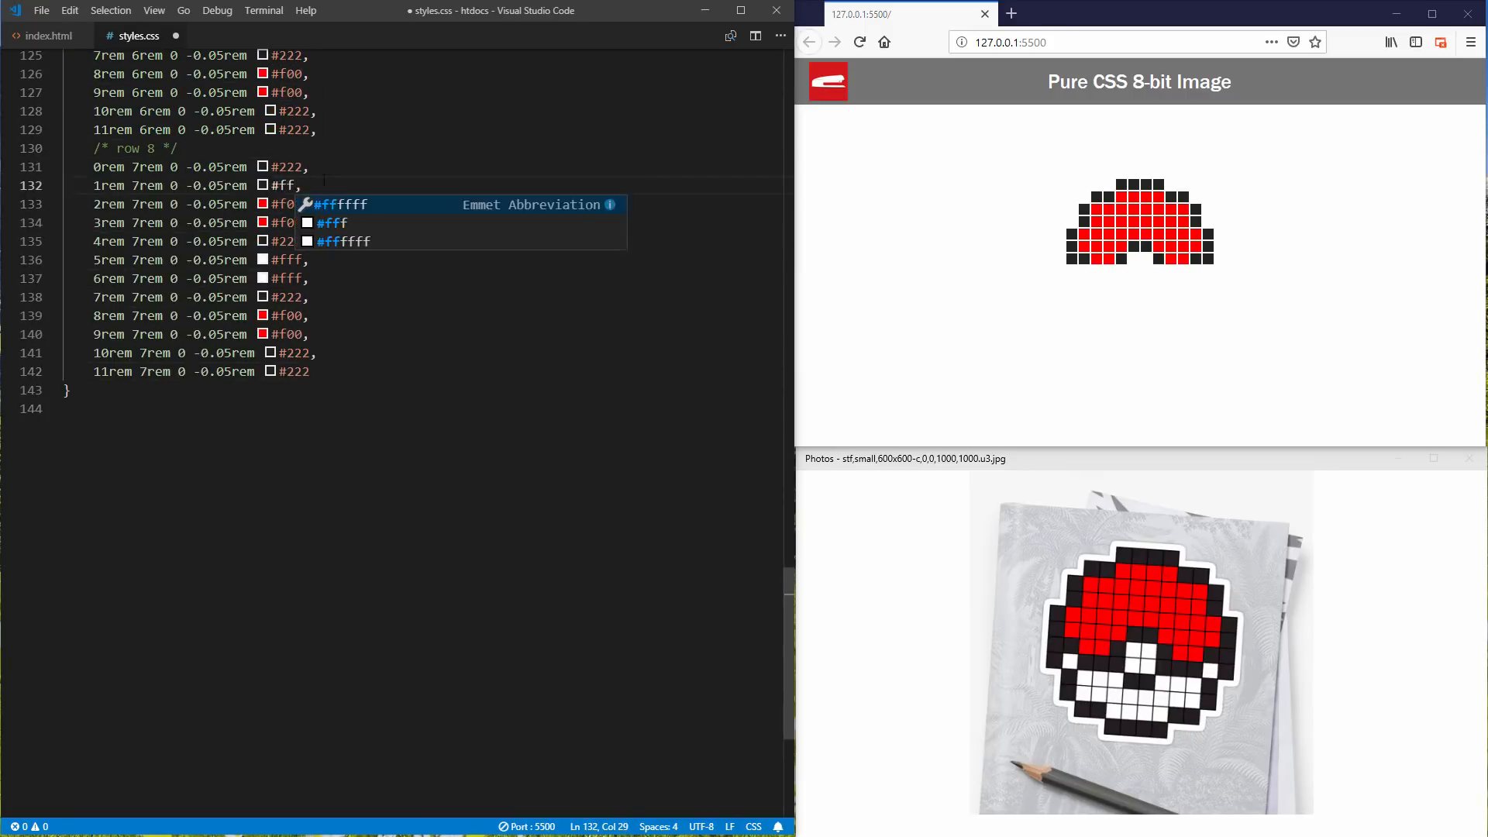